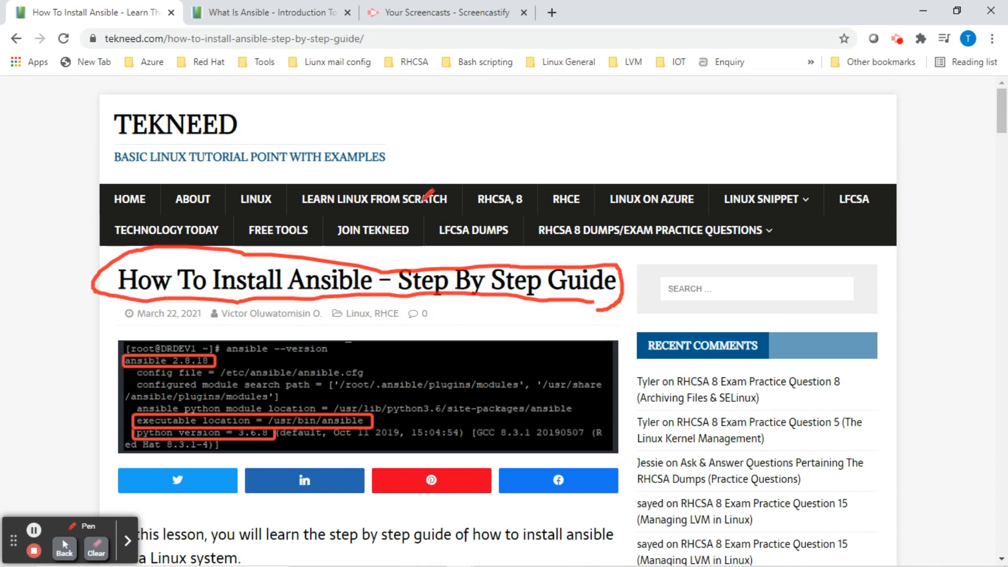
Step: Open the What Is Ansible article and scroll to its Ansible architecture diagram
{"action": "left_click", "coordinate": [270, 12]}
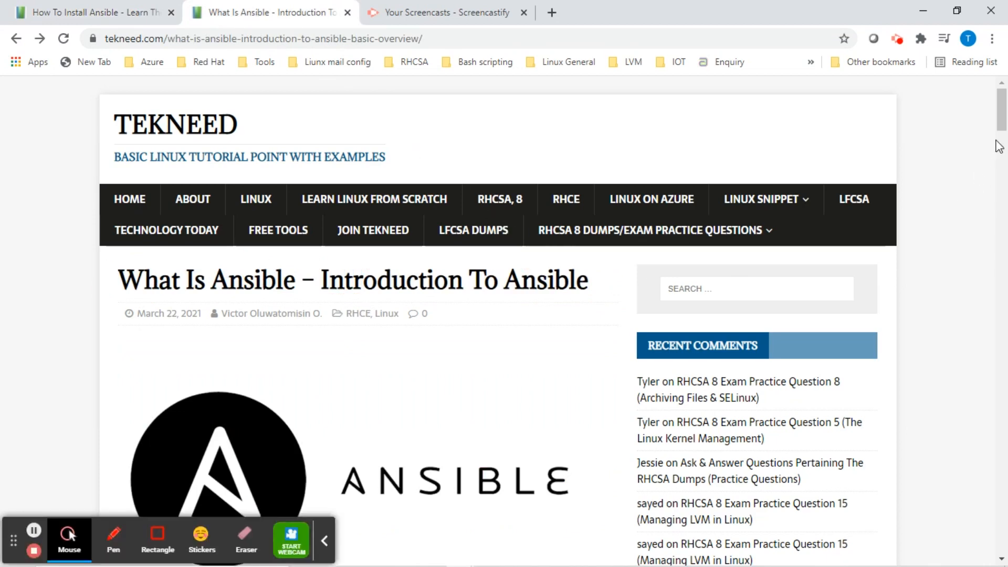
{"action": "scroll", "scroll_direction": "down", "scroll_amount": 3}
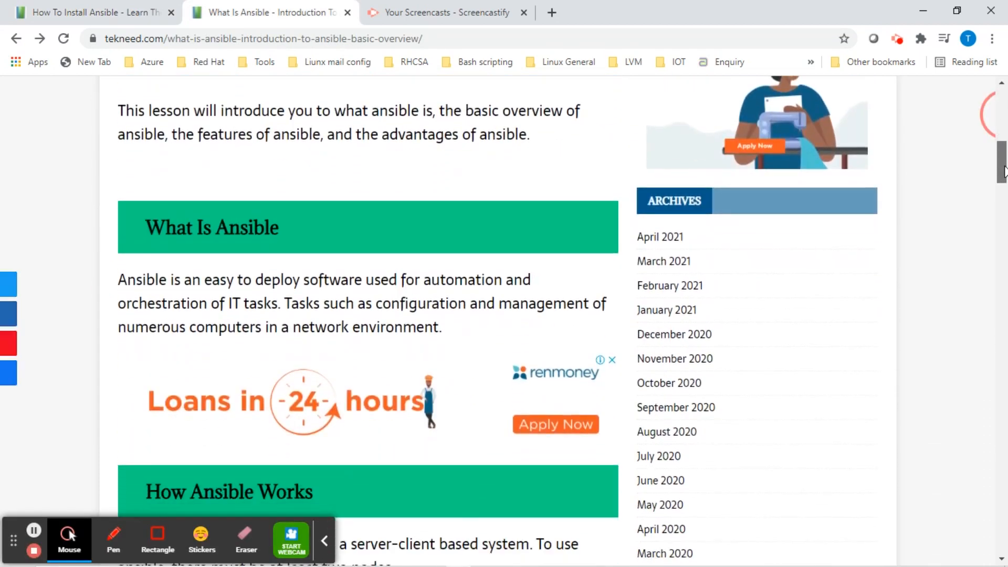
{"action": "scroll", "scroll_direction": "down", "scroll_amount": 3}
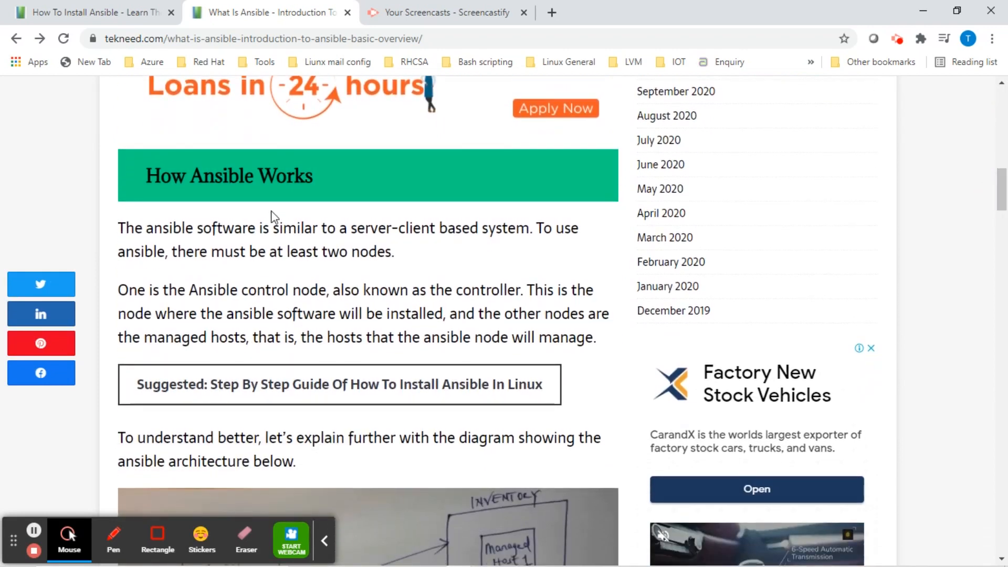
{"action": "left_click", "coordinate": [114, 539]}
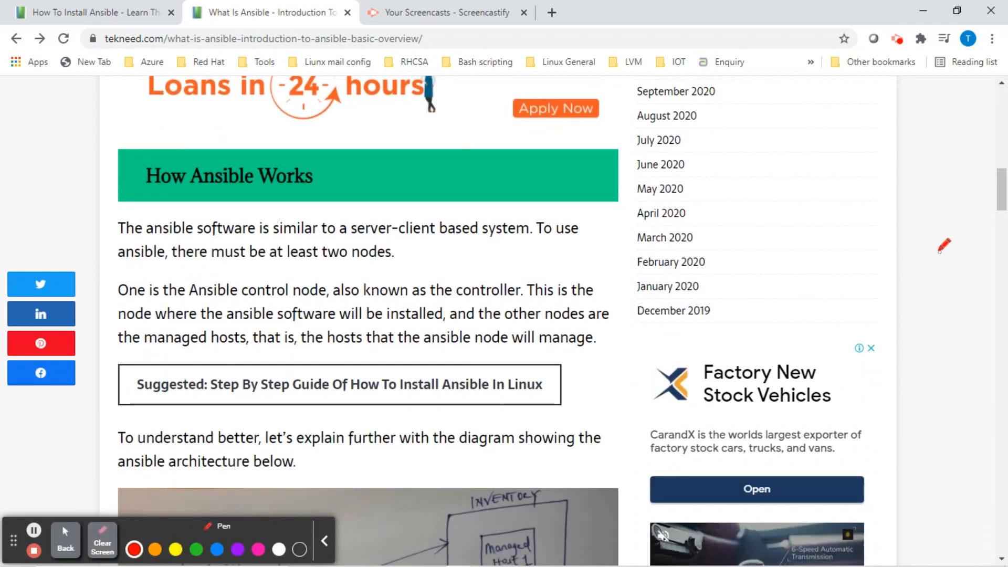
{"action": "scroll", "scroll_direction": "down", "scroll_amount": 3}
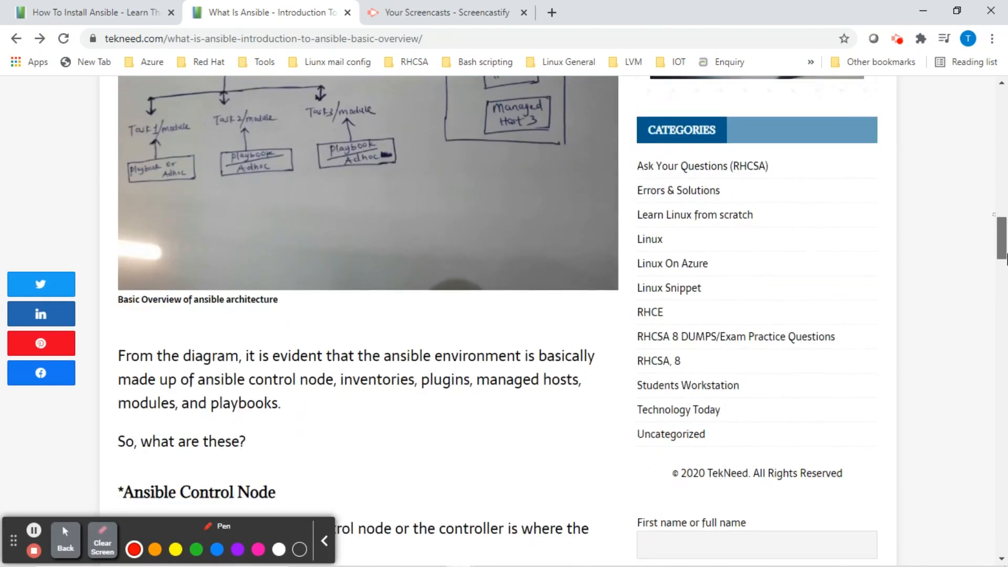
{"action": "scroll", "scroll_direction": "up", "scroll_amount": 3}
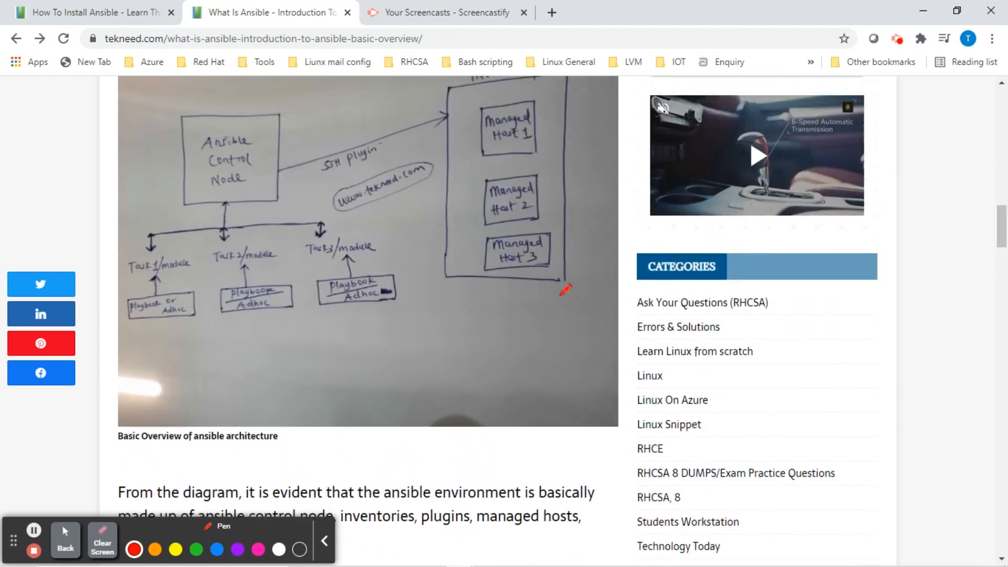
{"action": "scroll", "scroll_direction": "down", "scroll_amount": 3}
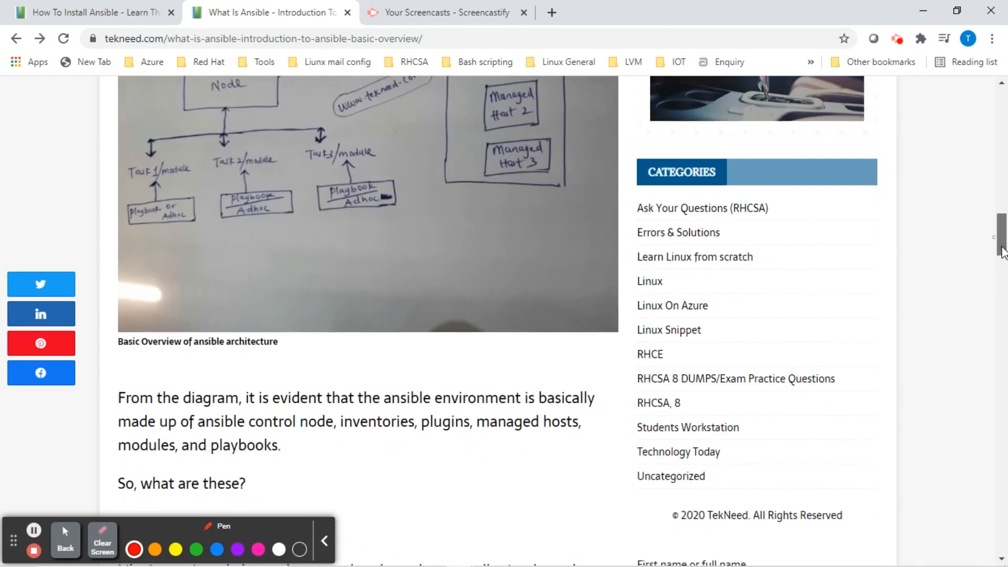
Step: Scroll to the Control Node, Inventories and Plugin sections and mark their headings in red
{"action": "scroll", "scroll_direction": "down", "scroll_amount": 3}
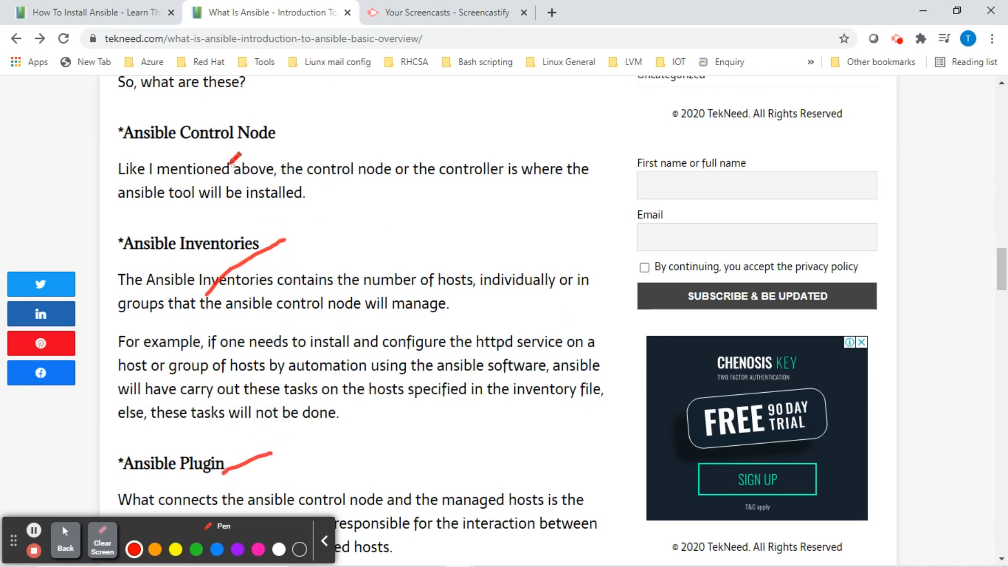
{"action": "left_click_drag", "start_coordinate": [234, 158], "coordinate": [283, 132]}
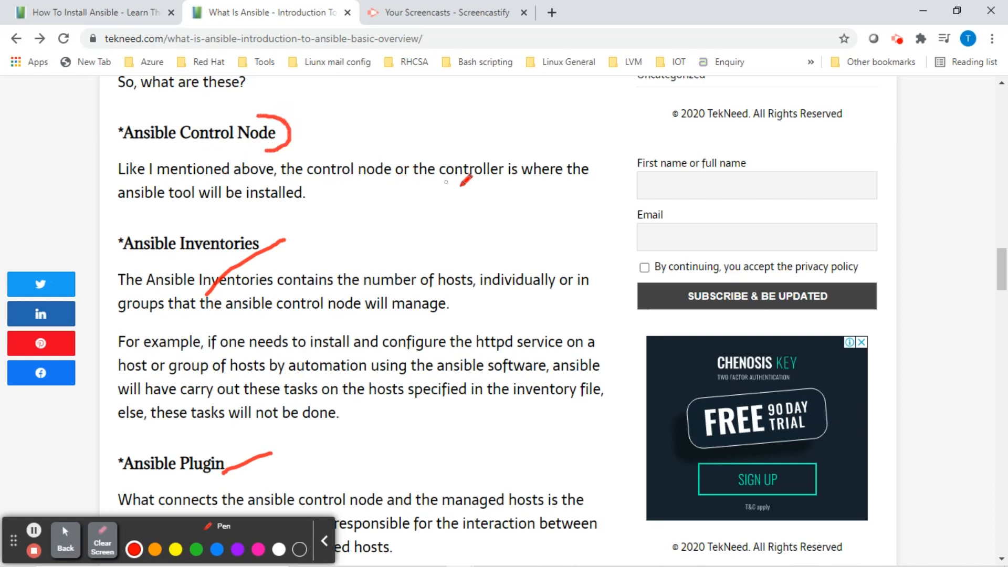
{"action": "mouse_move", "coordinate": [493, 171]}
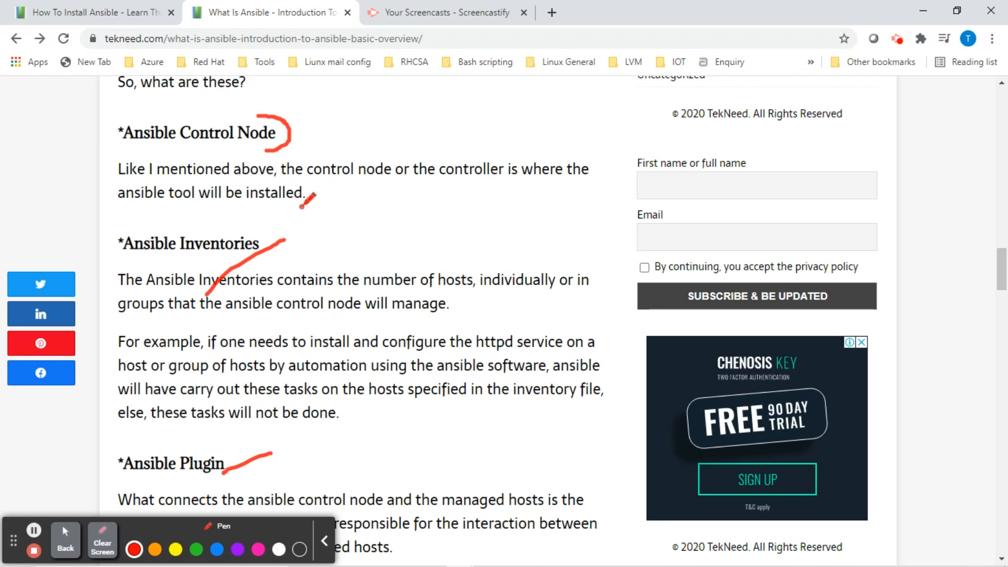
{"action": "left_click_drag", "start_coordinate": [312, 199], "coordinate": [327, 180]}
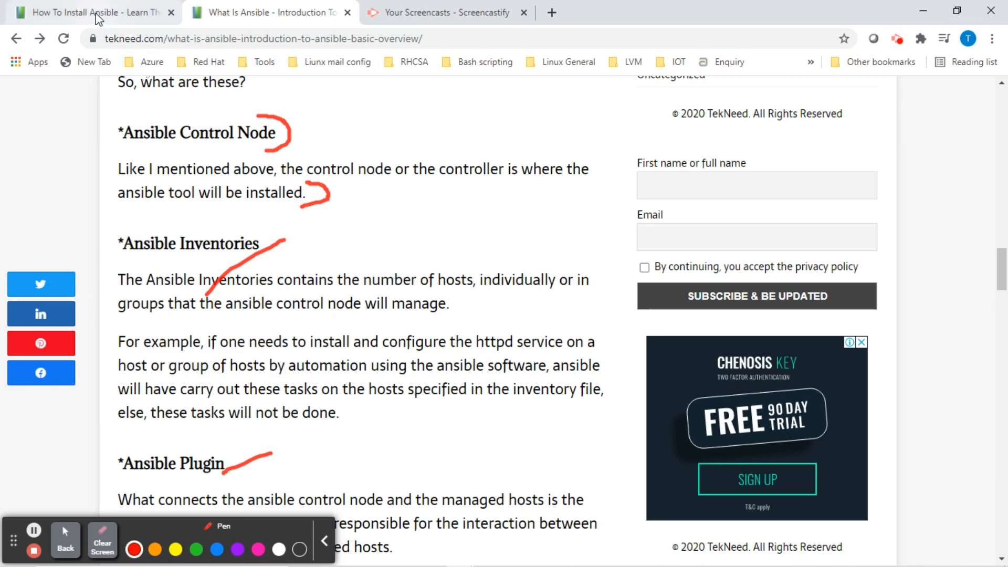
Step: Return to the installation guide and enter 'subscription-manager repos --list |grep ansible-2*' on hqdev1
{"action": "left_click", "coordinate": [90, 12]}
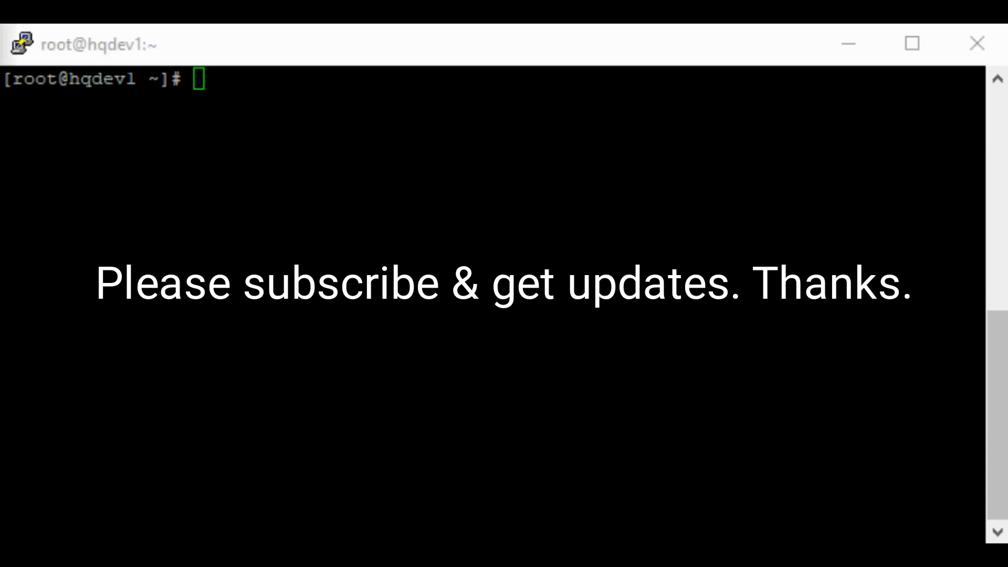
{"action": "mouse_move", "coordinate": [297, 147]}
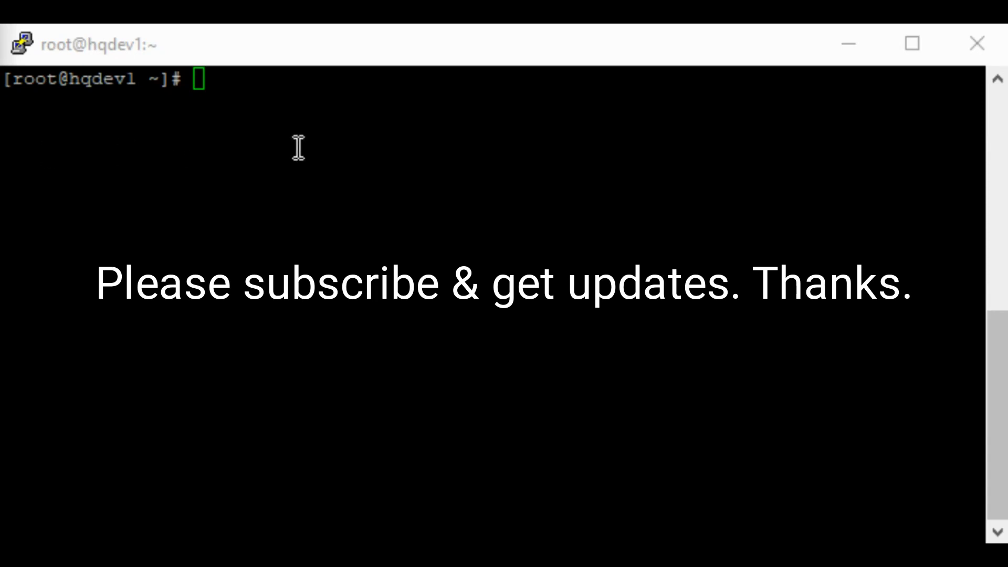
{"action": "type", "text": "subscription-manager"}
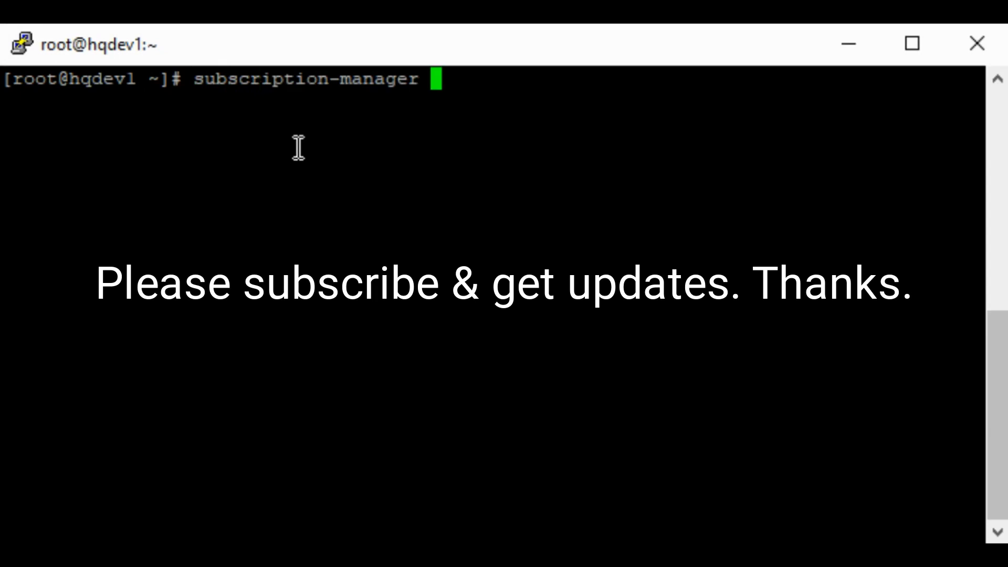
{"action": "type", "text": "repos"}
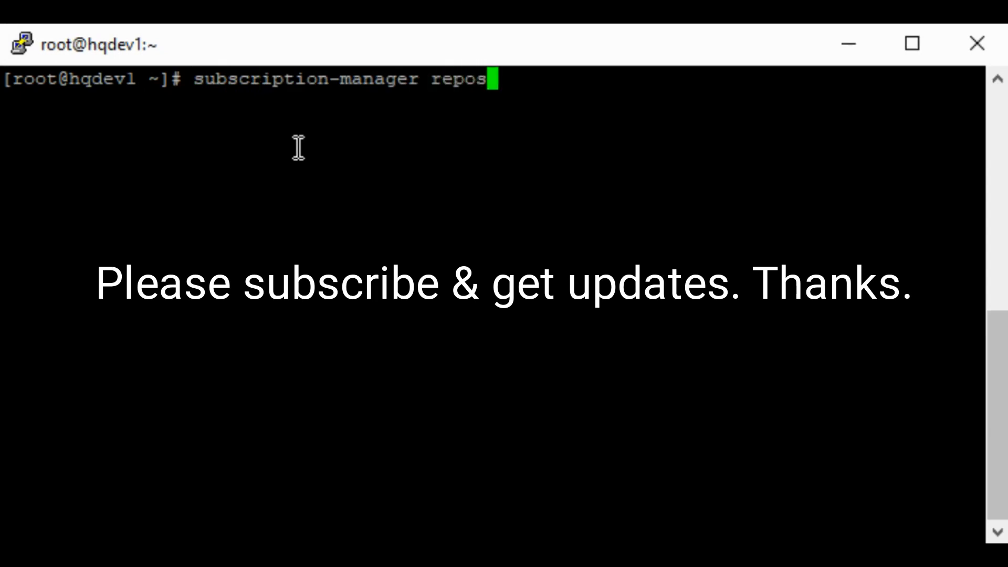
{"action": "type", "text": "--list |"}
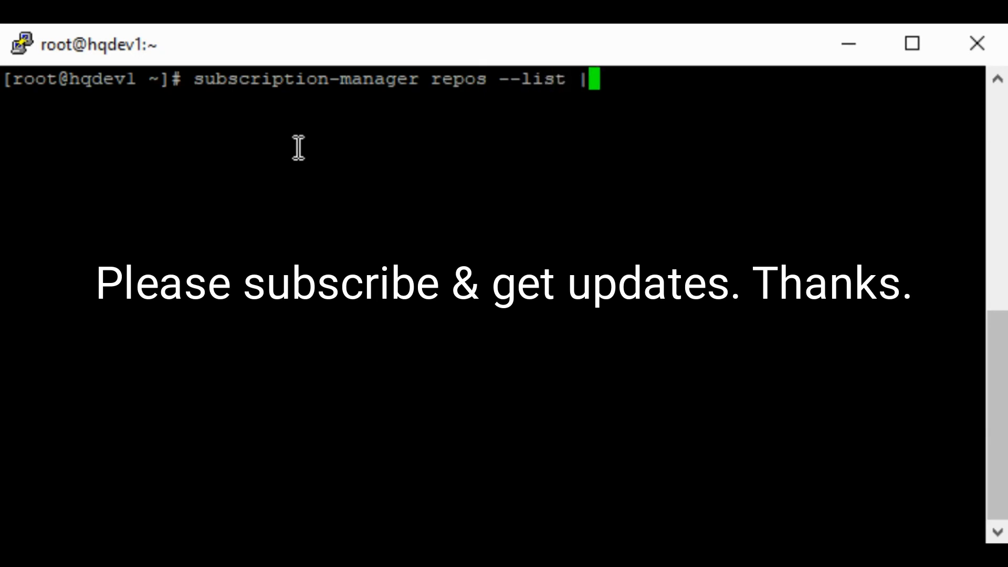
{"action": "type", "text": "grep a"}
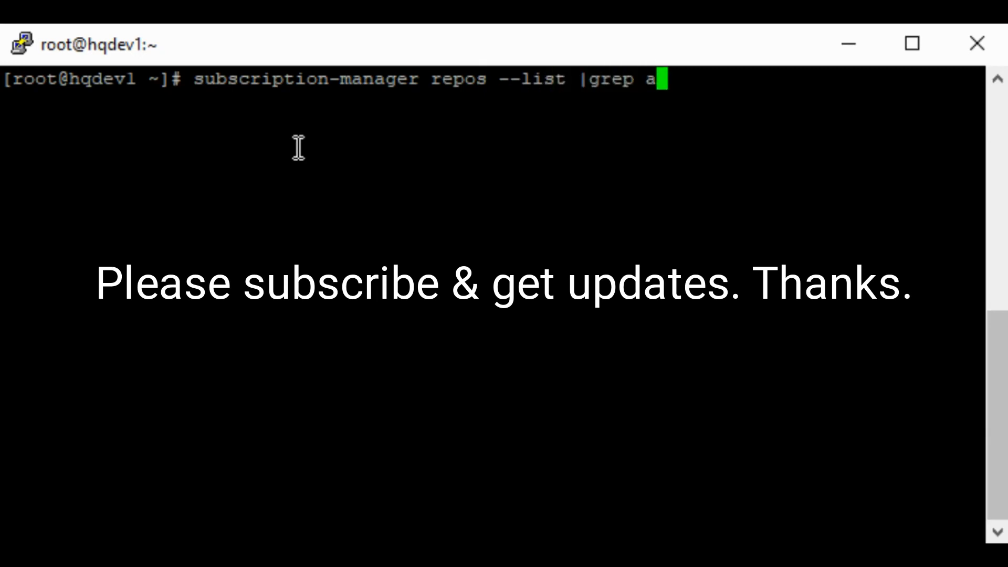
{"action": "type", "text": "nsible"}
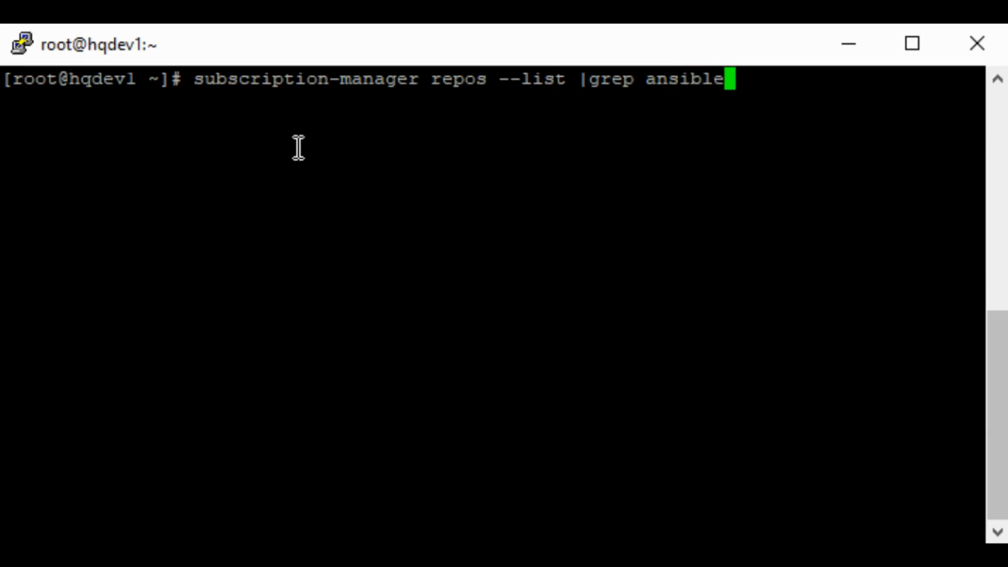
{"action": "type", "text": "-2*"}
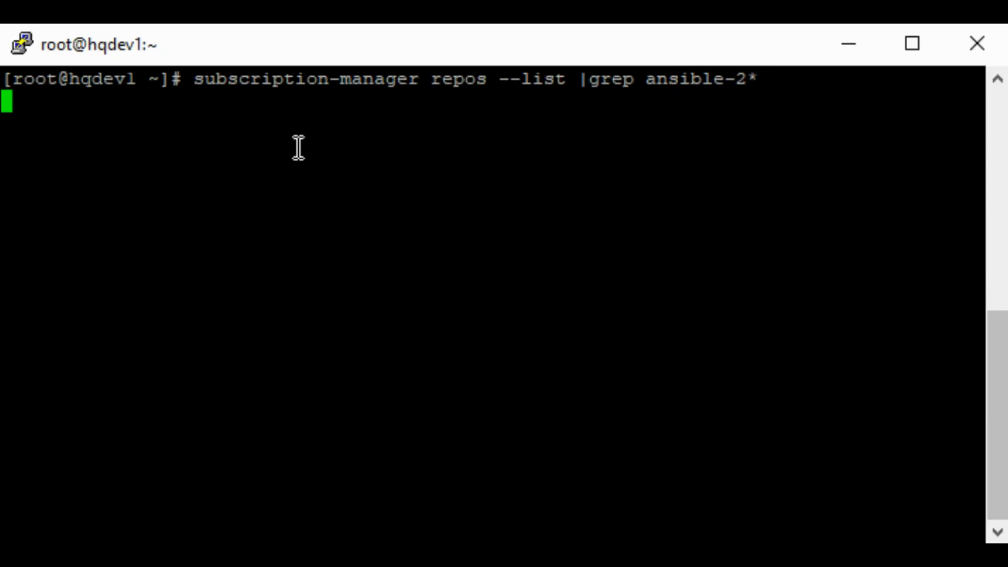
{"action": "mouse_move", "coordinate": [214, 219]}
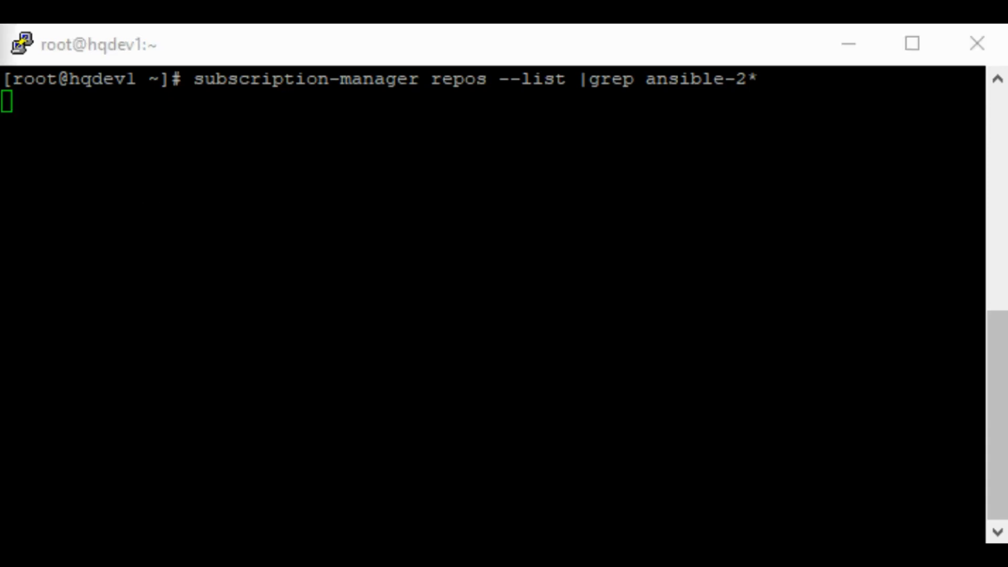
{"action": "key", "text": "Return"}
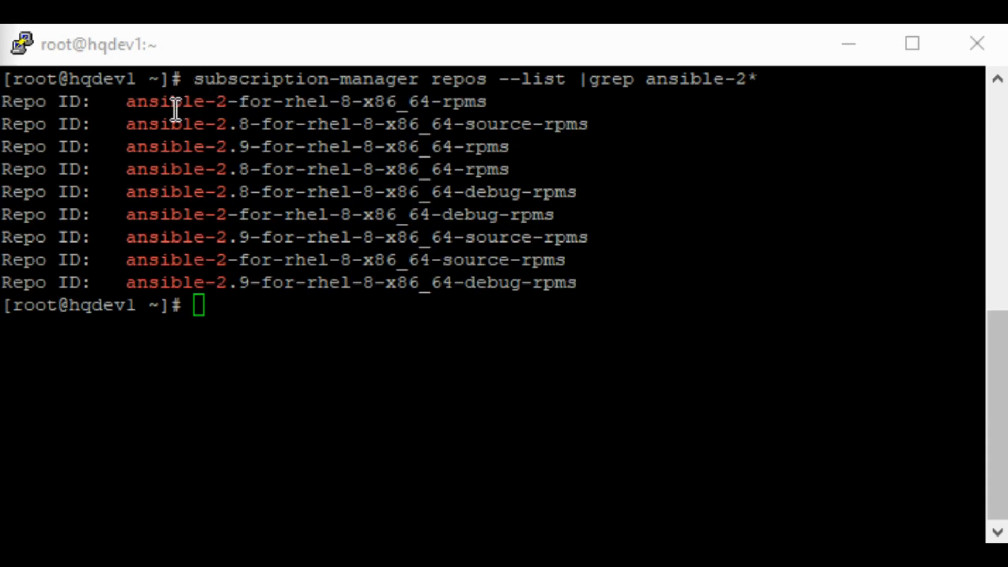
{"action": "mouse_move", "coordinate": [64, 110]}
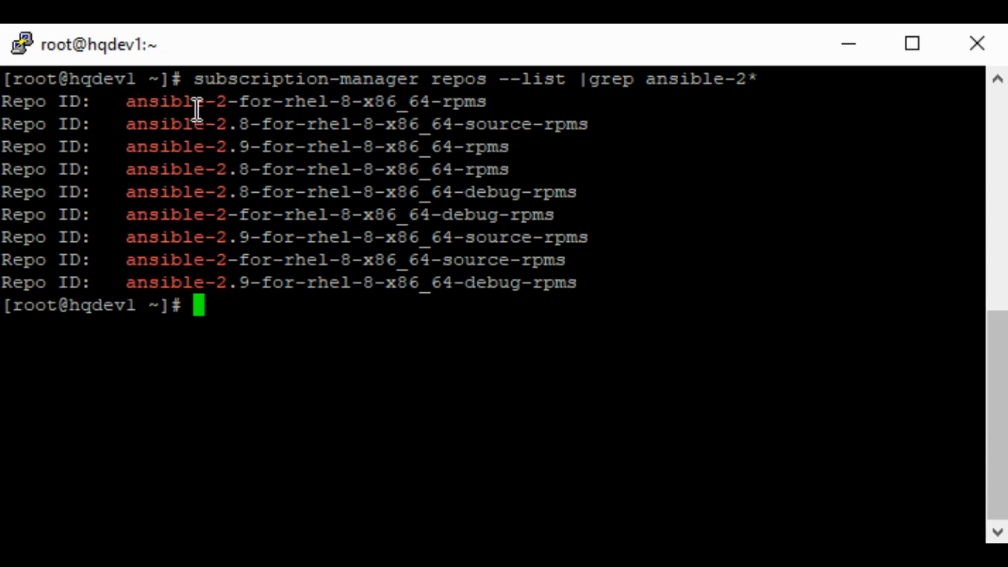
{"action": "mouse_move", "coordinate": [135, 109]}
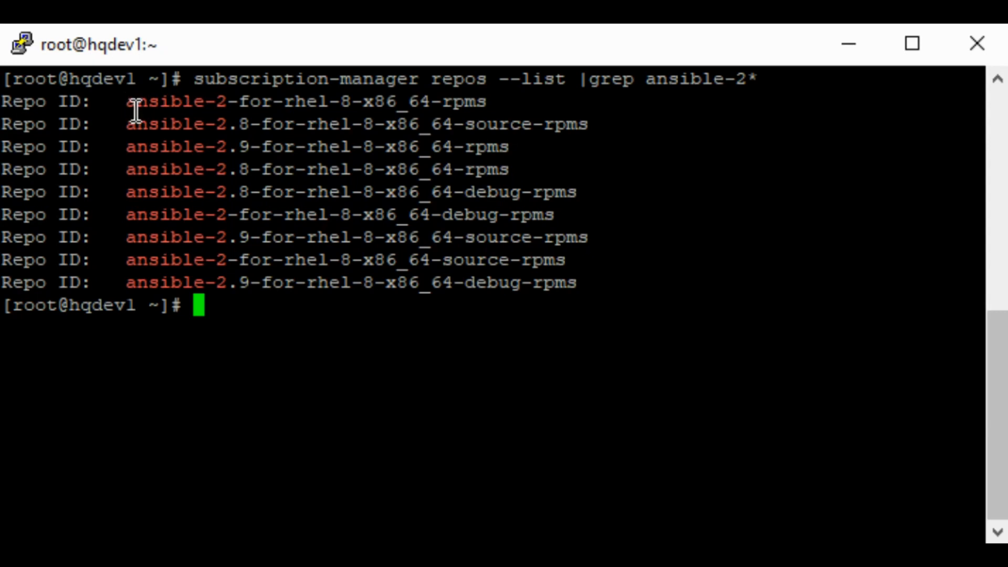
{"action": "mouse_move", "coordinate": [155, 139]}
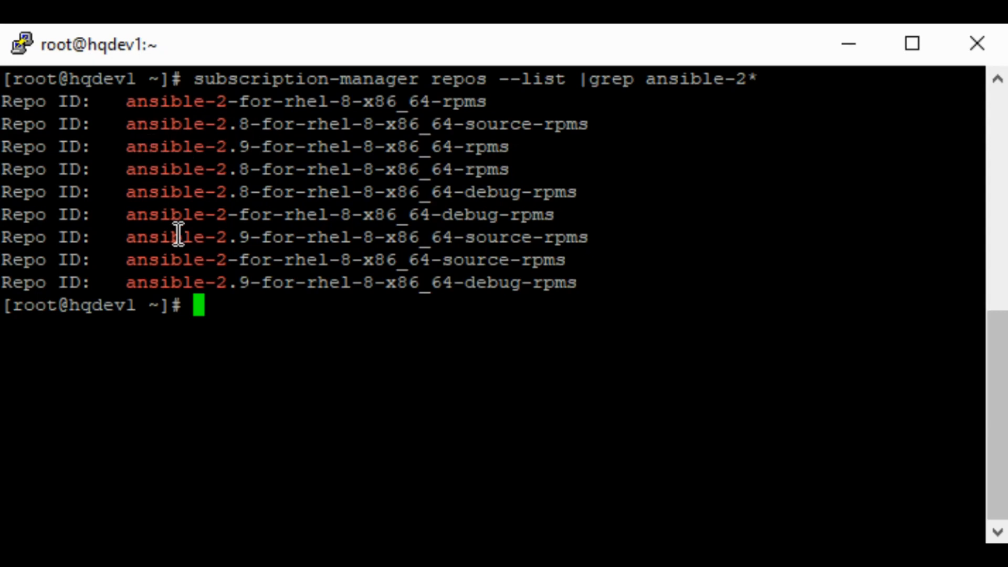
{"action": "double_click", "coordinate": [174, 236]}
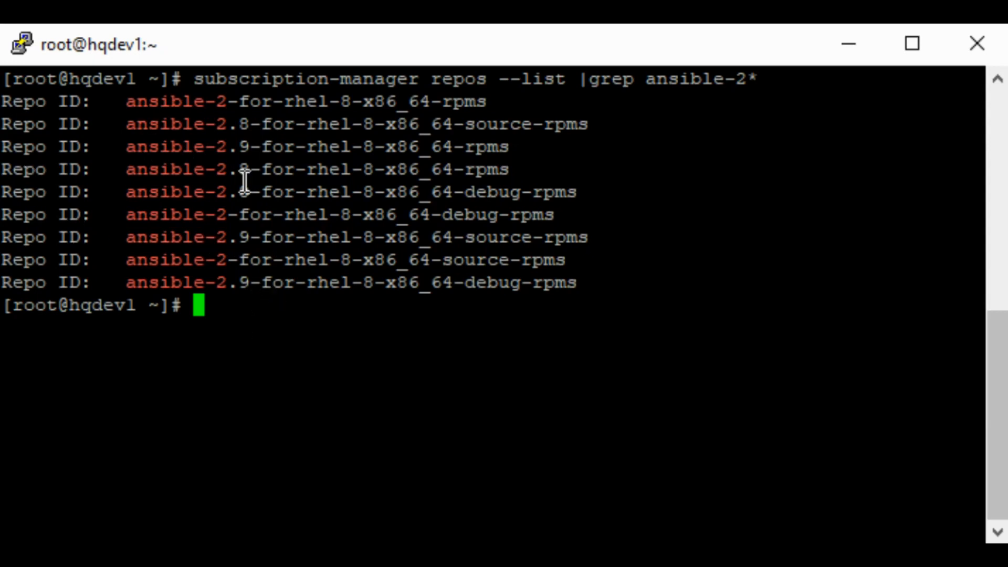
{"action": "mouse_move", "coordinate": [247, 174]}
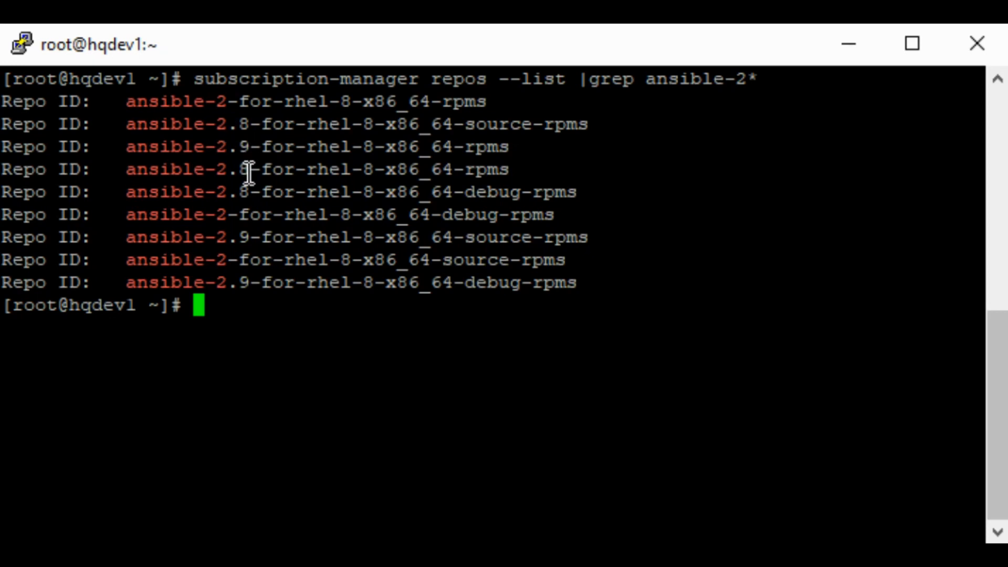
{"action": "mouse_move", "coordinate": [135, 126]}
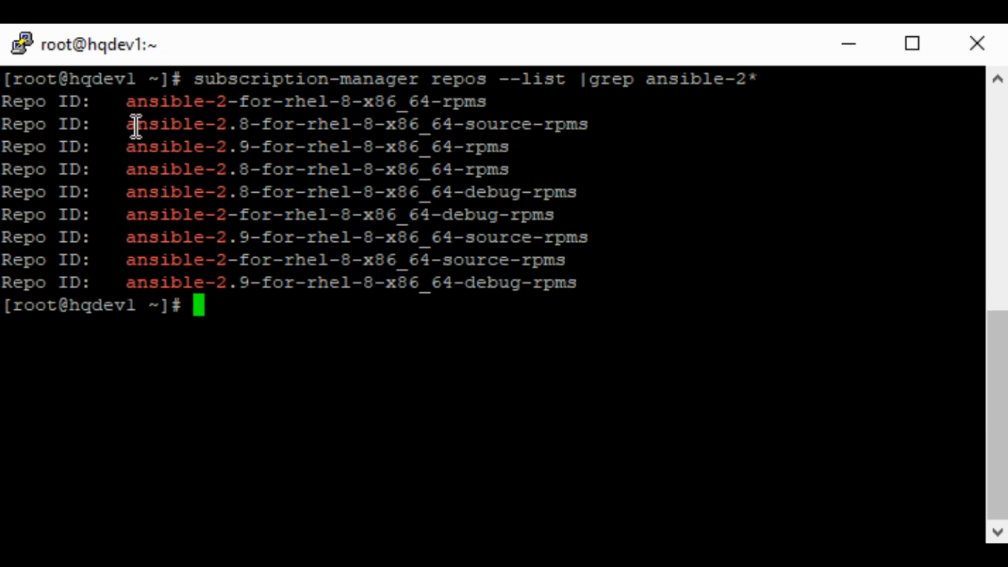
{"action": "mouse_move", "coordinate": [137, 169]}
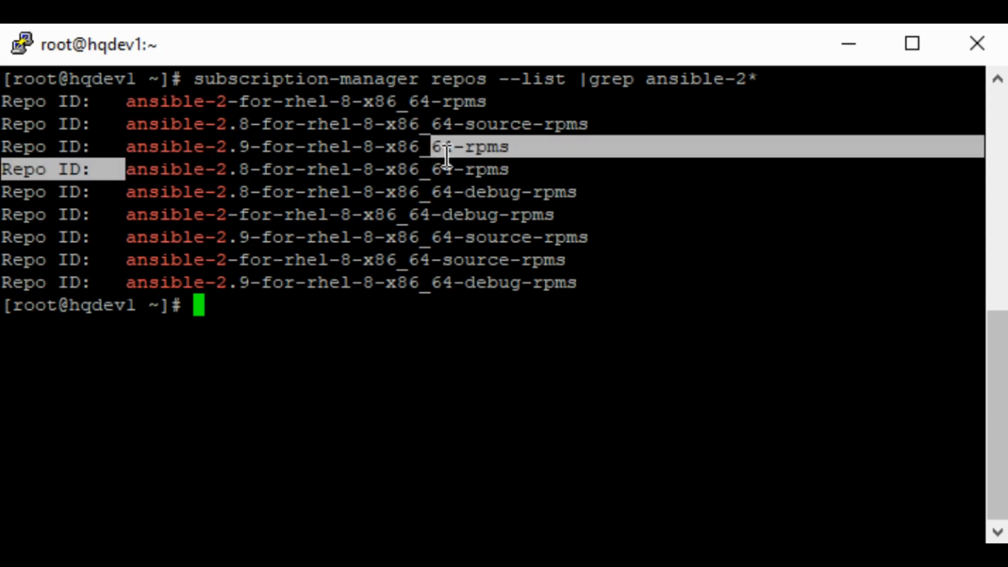
{"action": "double_click", "coordinate": [174, 169]}
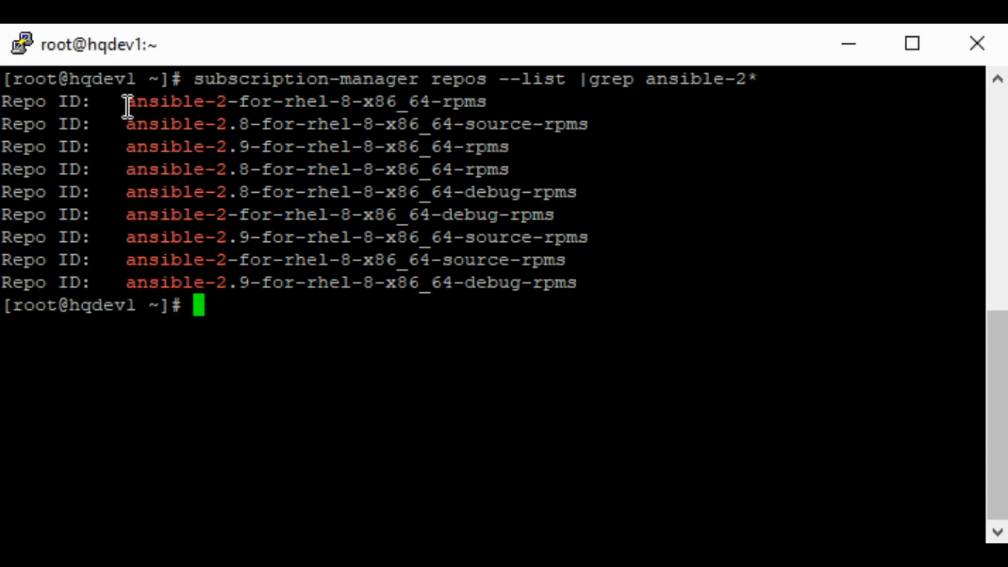
{"action": "left_click_drag", "start_coordinate": [126, 101], "coordinate": [439, 101]}
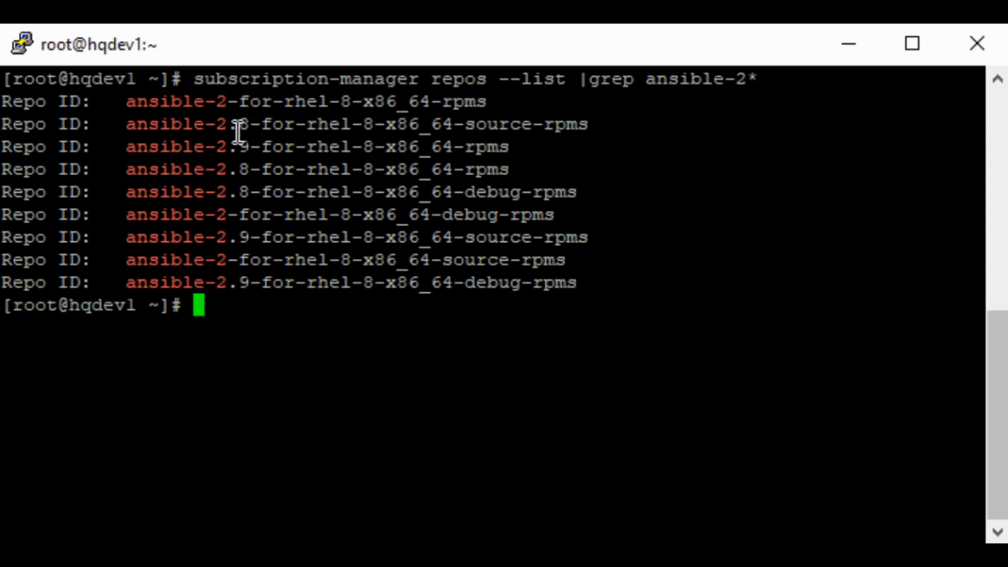
{"action": "mouse_move", "coordinate": [196, 246]}
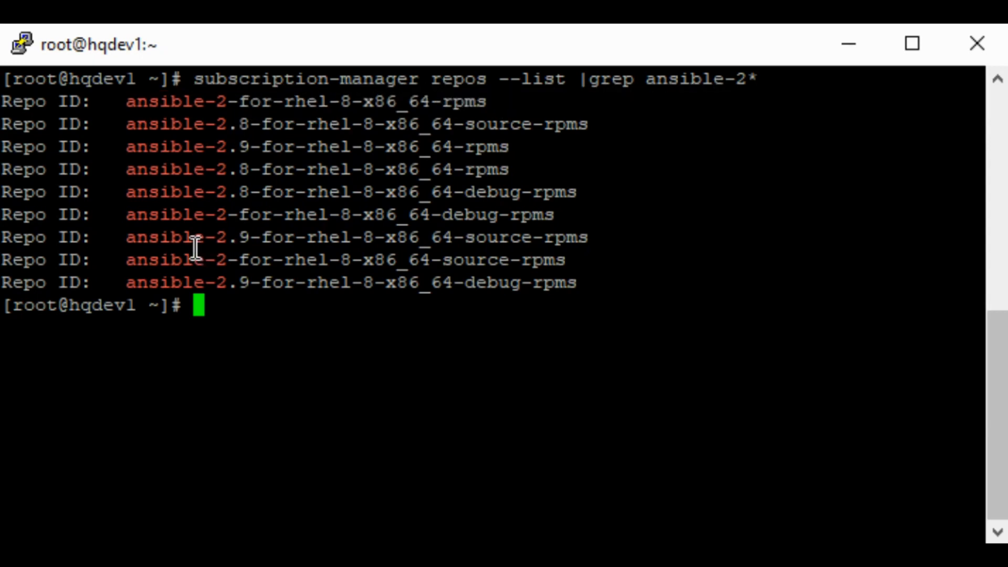
{"action": "mouse_move", "coordinate": [128, 246]}
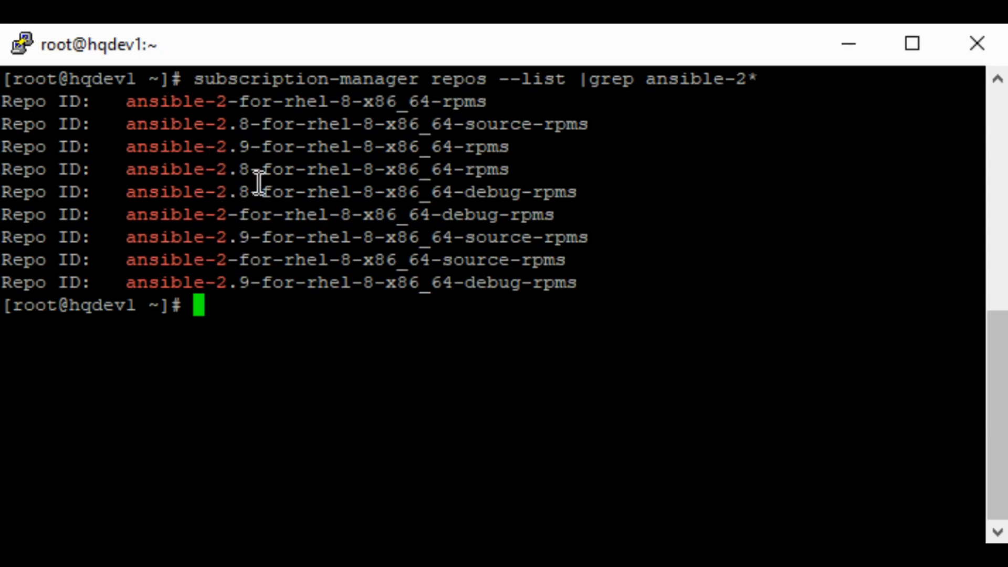
{"action": "mouse_move", "coordinate": [270, 184]}
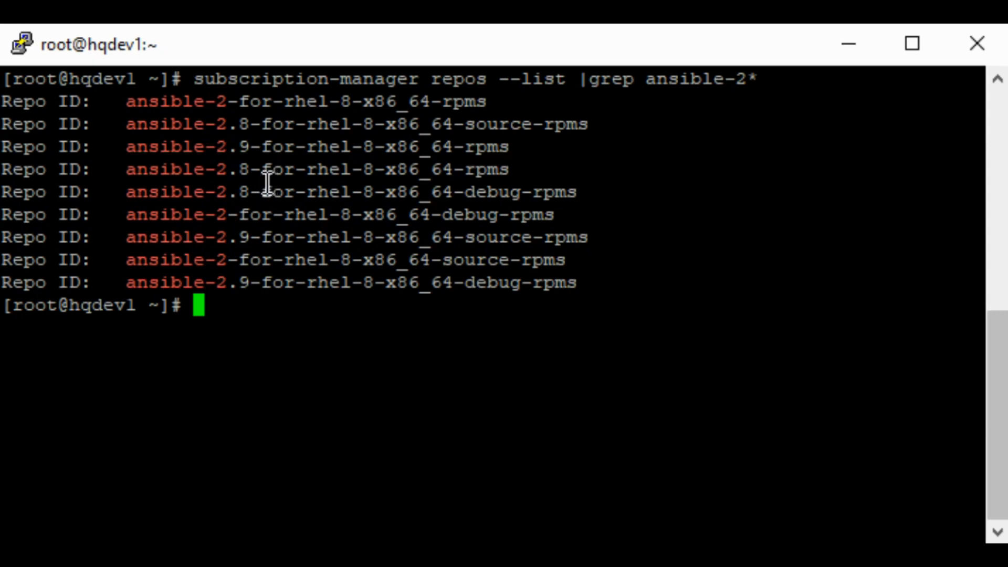
{"action": "mouse_move", "coordinate": [286, 304]}
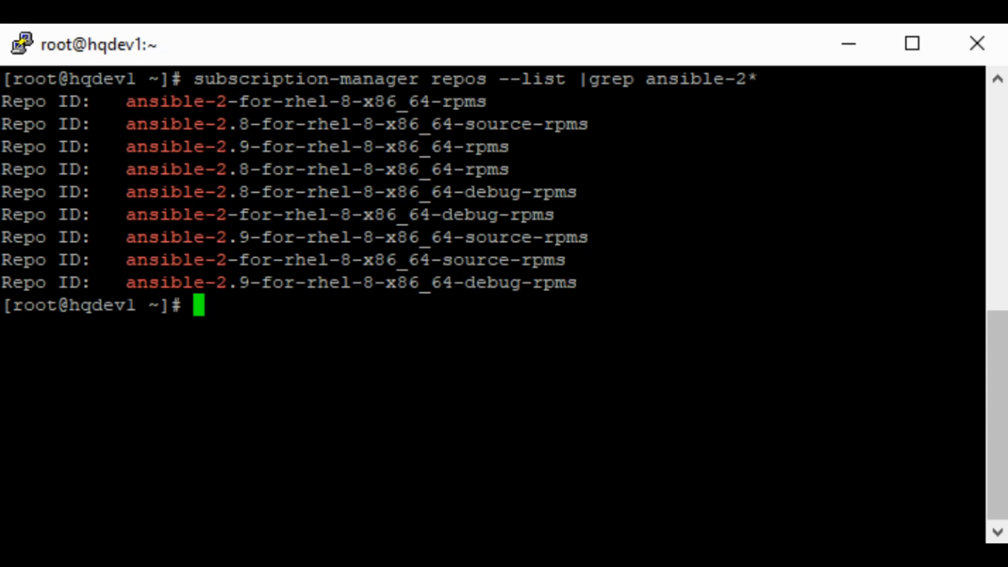
{"action": "mouse_move", "coordinate": [366, 416]}
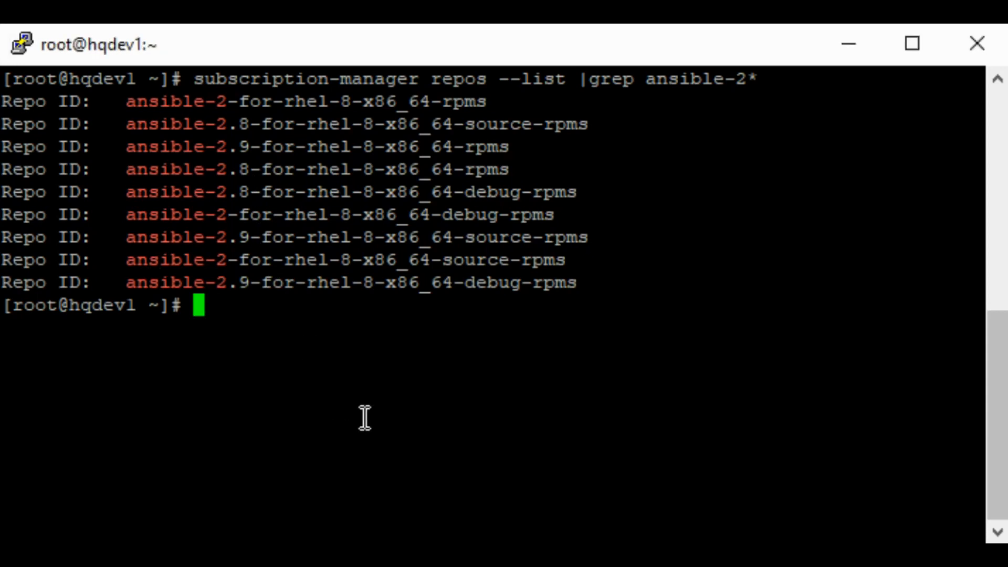
Step: Run 'subscription-manager repos --enable ansible-2.8-for-rhel-8-x86_64-rpms' to enable the repository
{"action": "type", "text": "subscription-manage"}
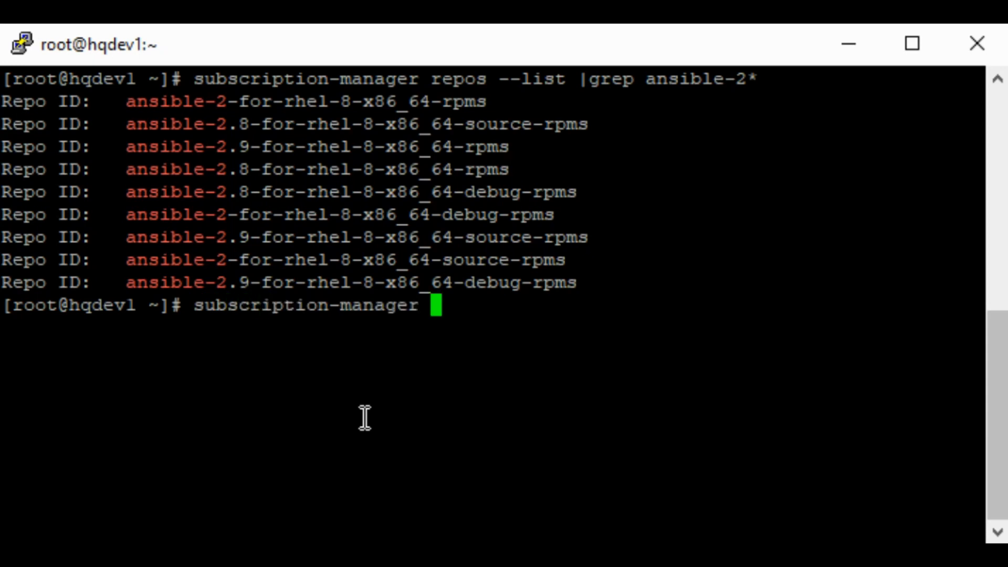
{"action": "type", "text": "repos"}
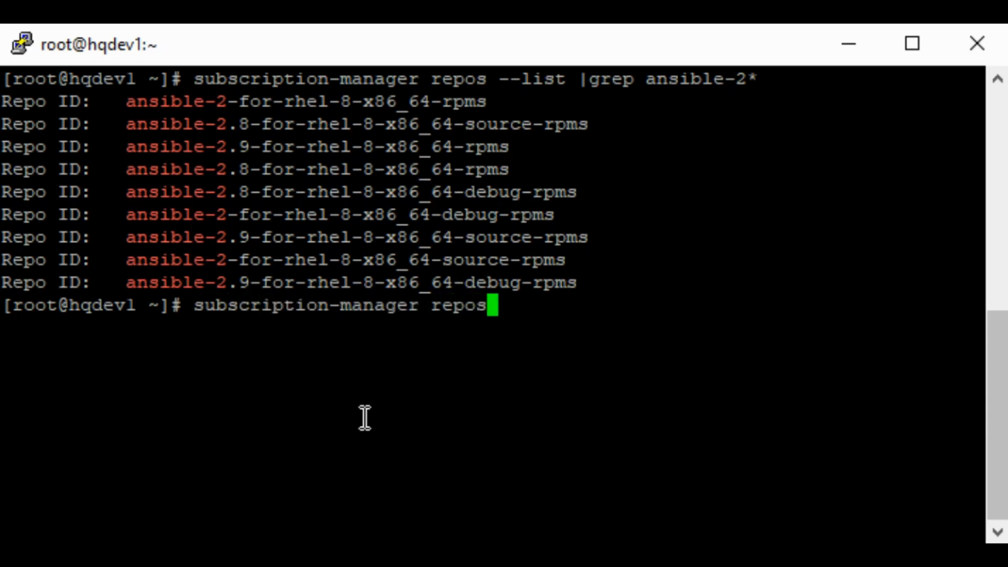
{"action": "type", "text": "--ena"}
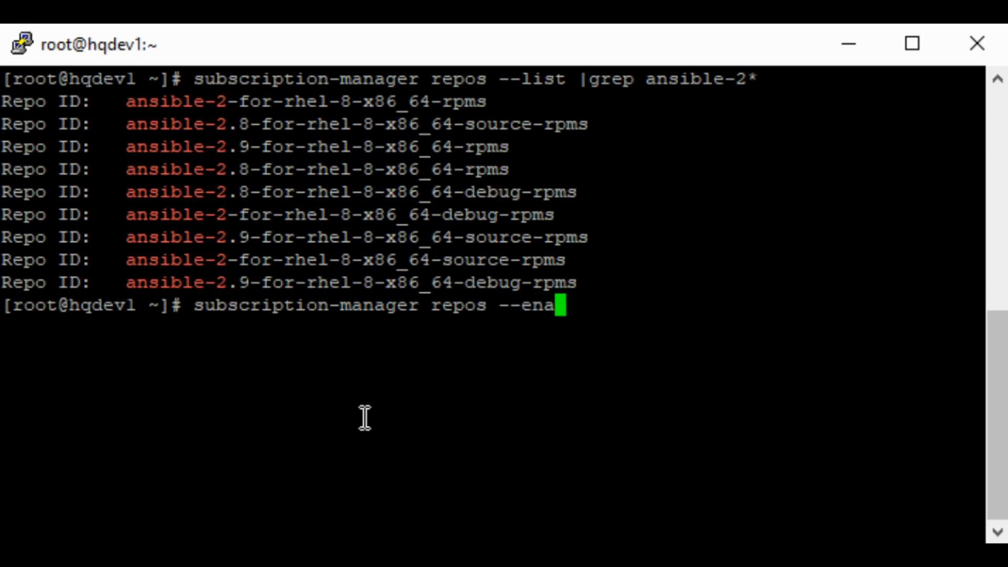
{"action": "type", "text": "ble"}
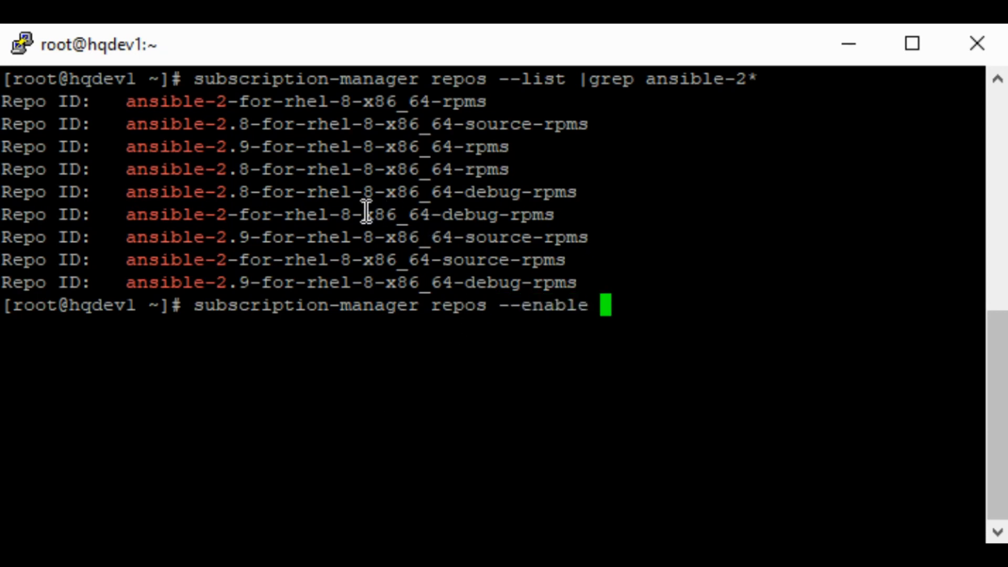
{"action": "mouse_move", "coordinate": [193, 141]}
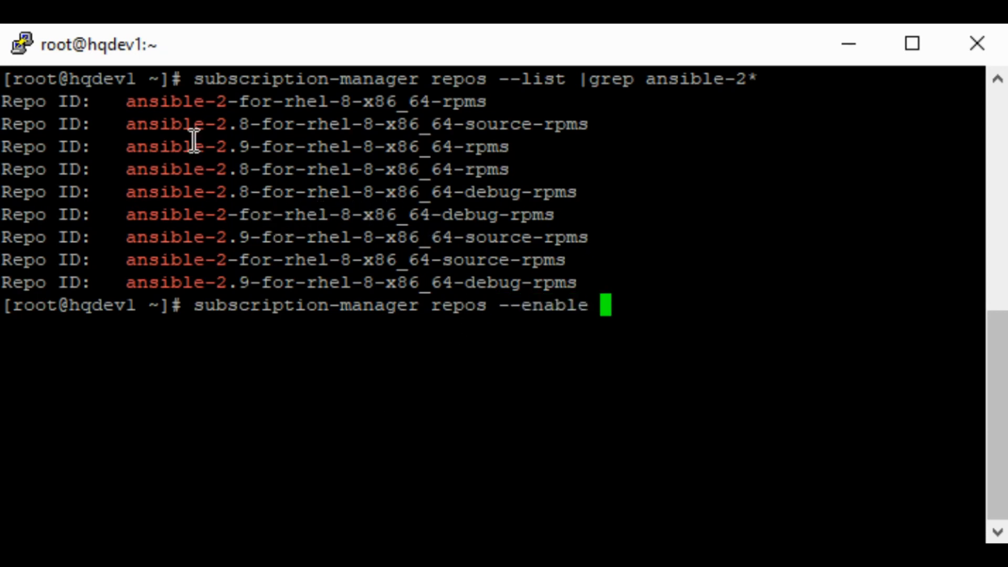
{"action": "mouse_move", "coordinate": [206, 222]}
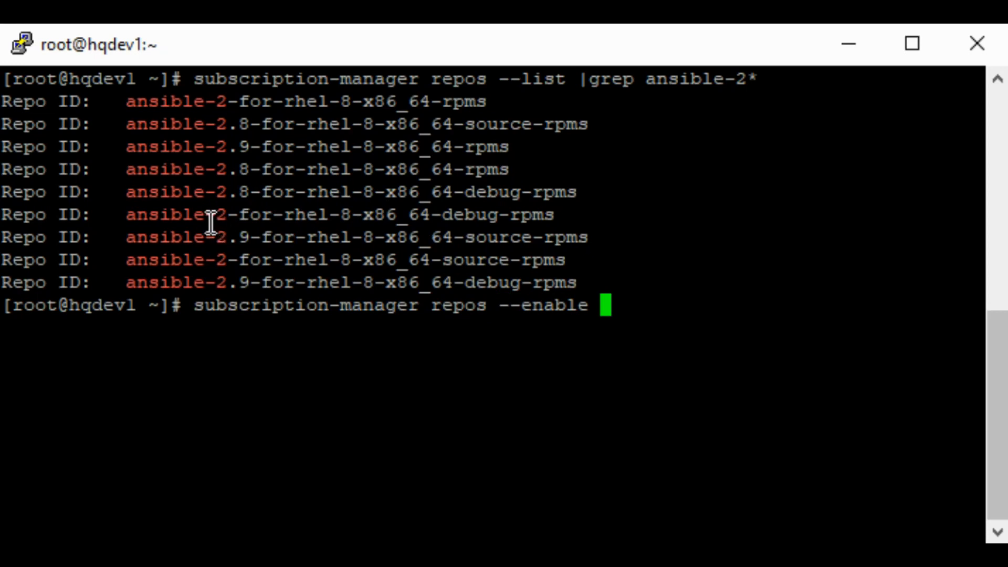
{"action": "mouse_move", "coordinate": [127, 178]}
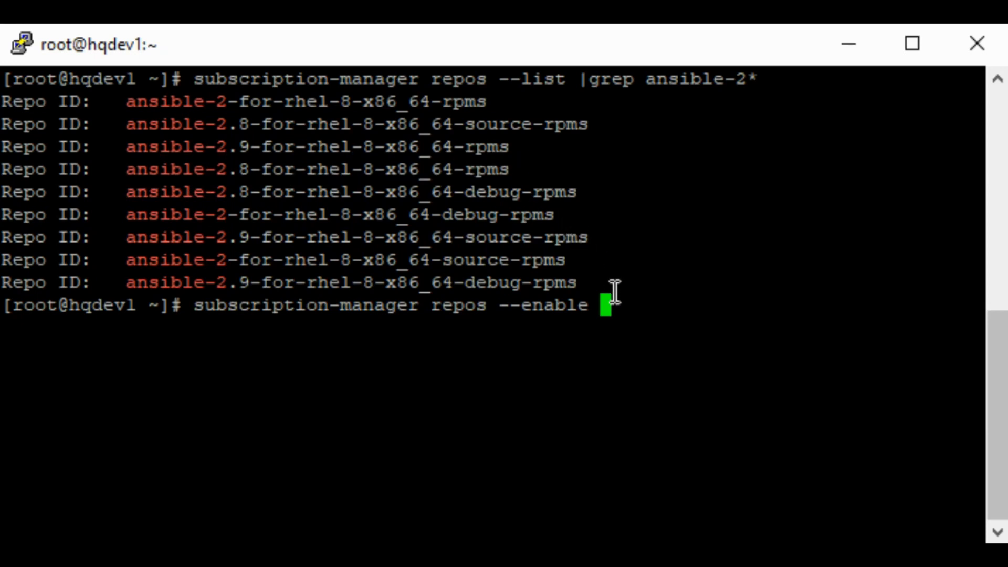
{"action": "type", "text": "ansible-2.8-for-rhel-8-x86_64-rpms"}
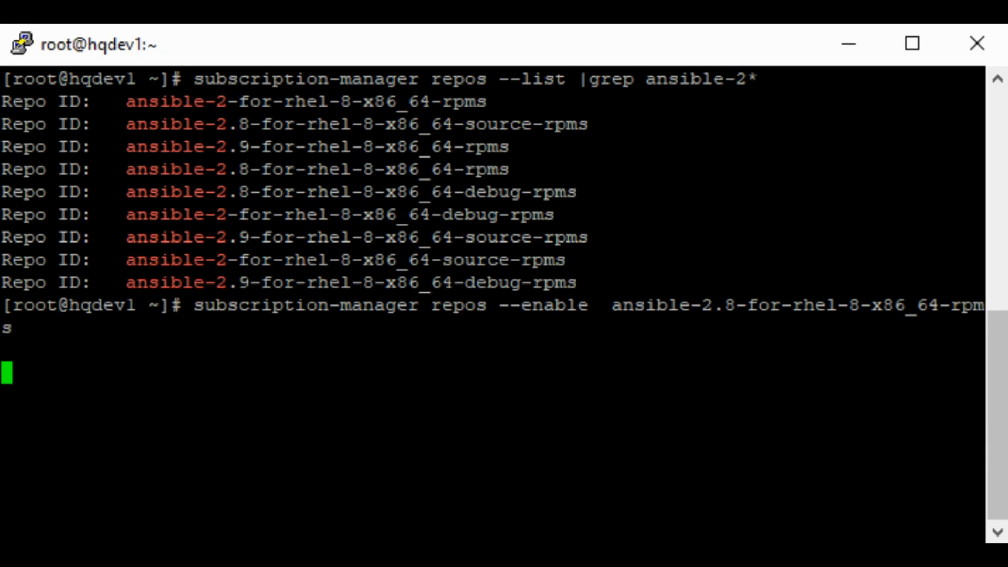
{"action": "key", "text": "Return"}
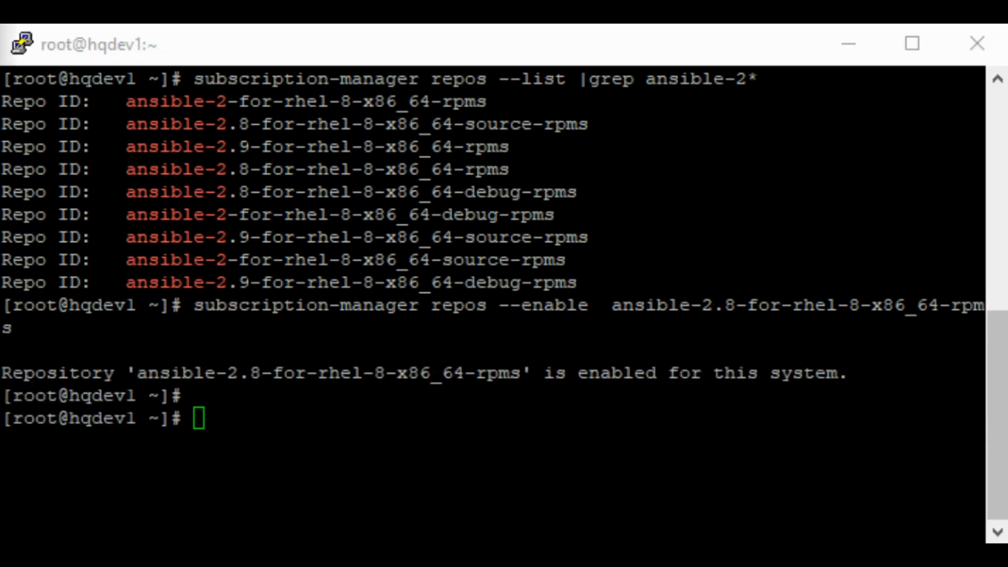
{"action": "mouse_move", "coordinate": [52, 372]}
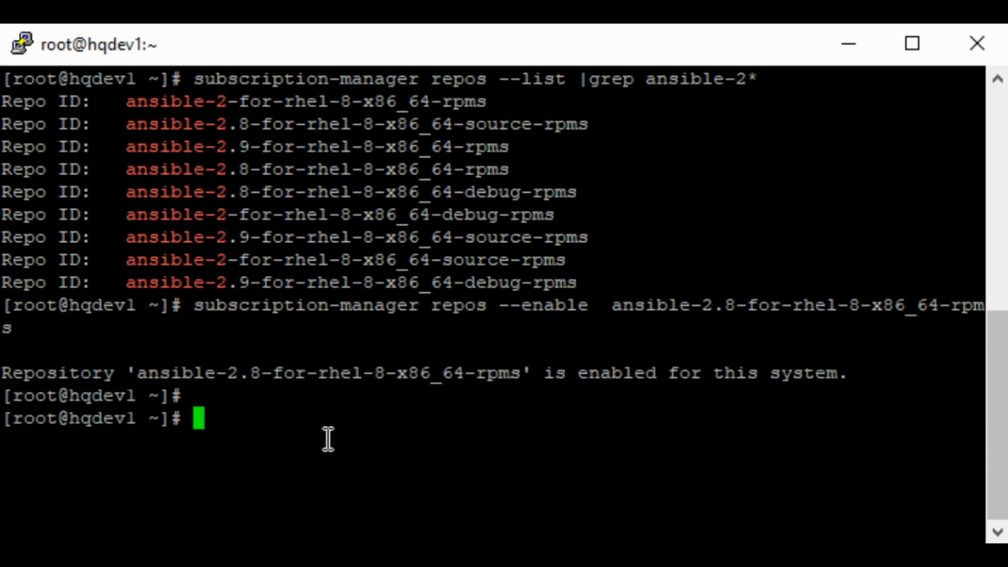
Step: Run 'dnf install ansible -y' to install Ansible without prompts
{"action": "type", "text": "dnf"}
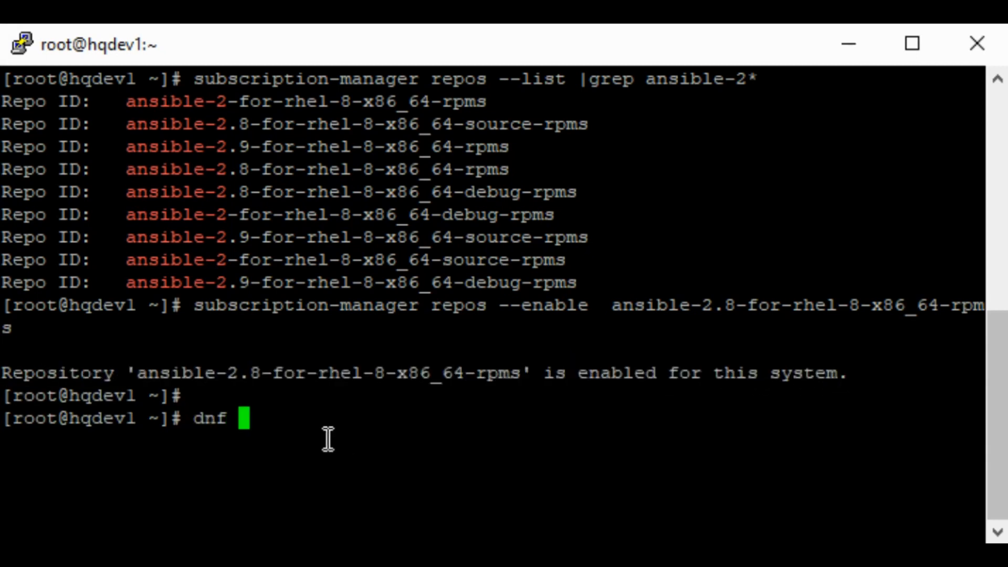
{"action": "type", "text": "install a"}
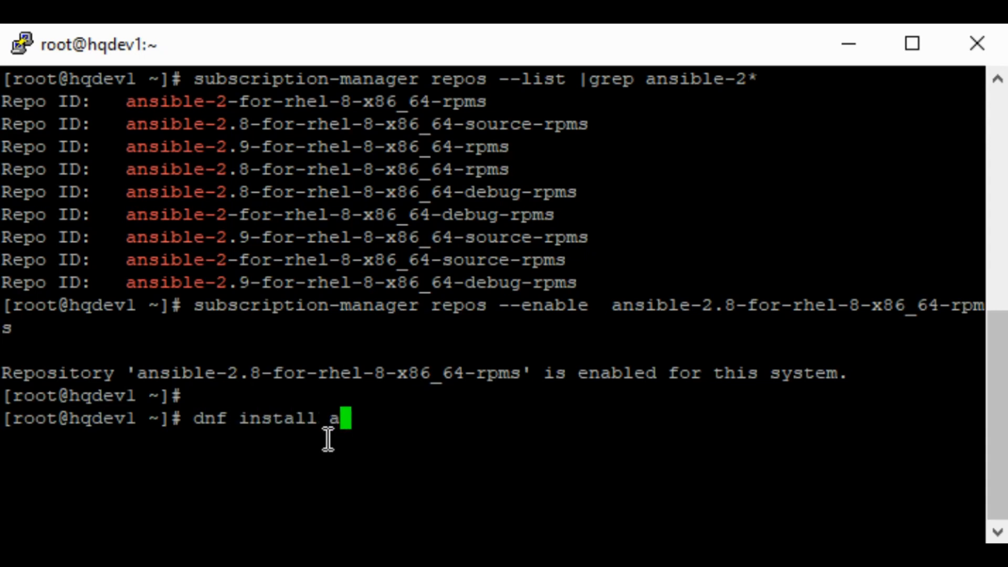
{"action": "type", "text": "nsible -y"}
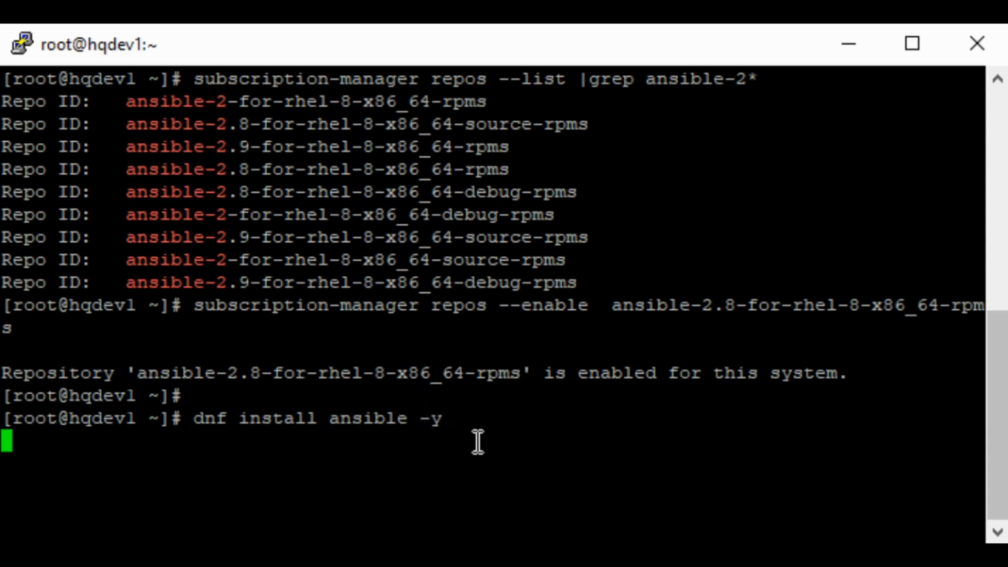
{"action": "key", "text": "Return"}
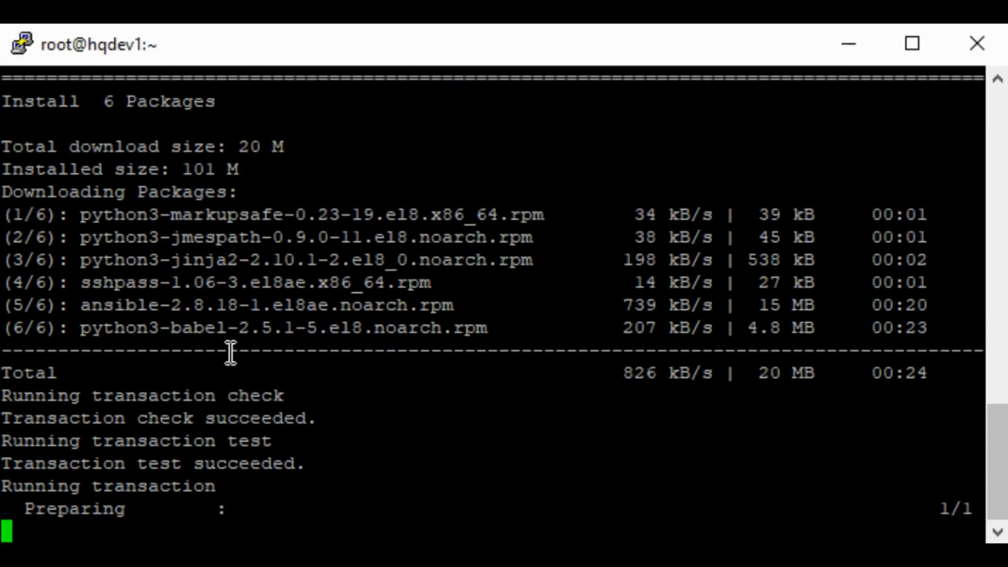
Step: Follow the dnf output until ansible 2.8.18 and five dependencies report Complete!
{"action": "scroll", "scroll_direction": "down", "scroll_amount": 3}
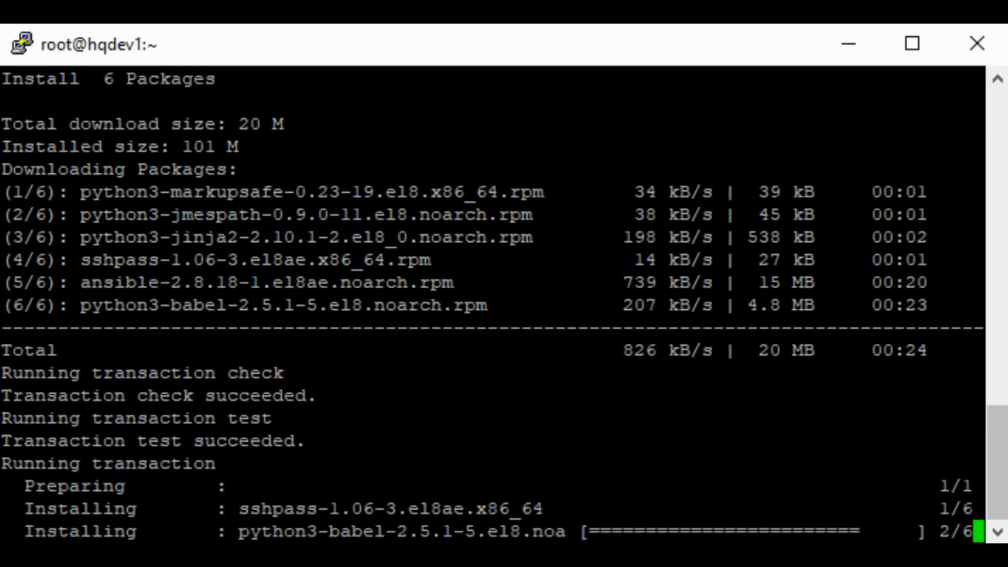
{"action": "scroll", "scroll_direction": "down", "scroll_amount": 3}
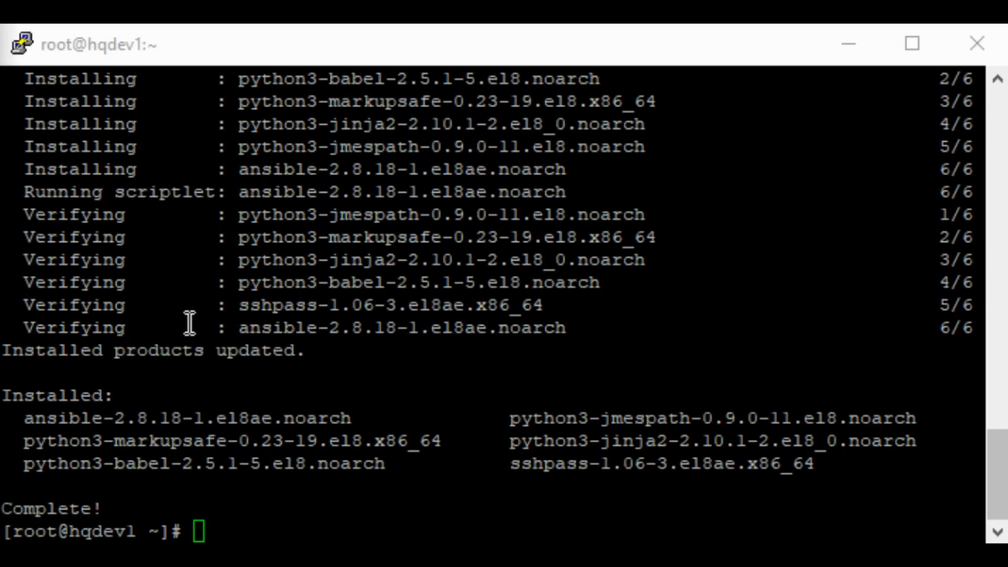
{"action": "mouse_move", "coordinate": [216, 460]}
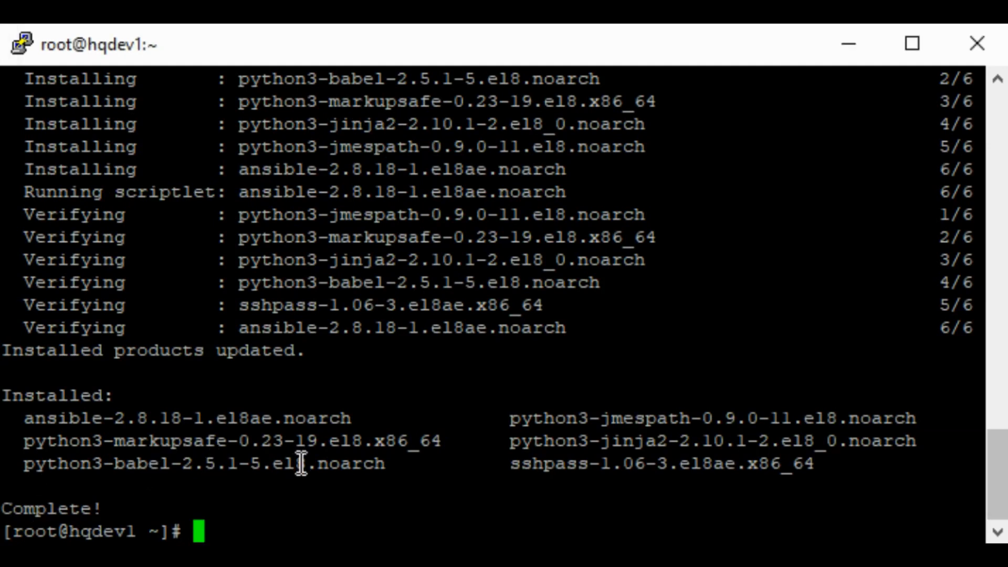
Step: Run 'ansible --version', confirming ansible 2.8.18 on Python 3.6.8
{"action": "type", "text": "ansi"}
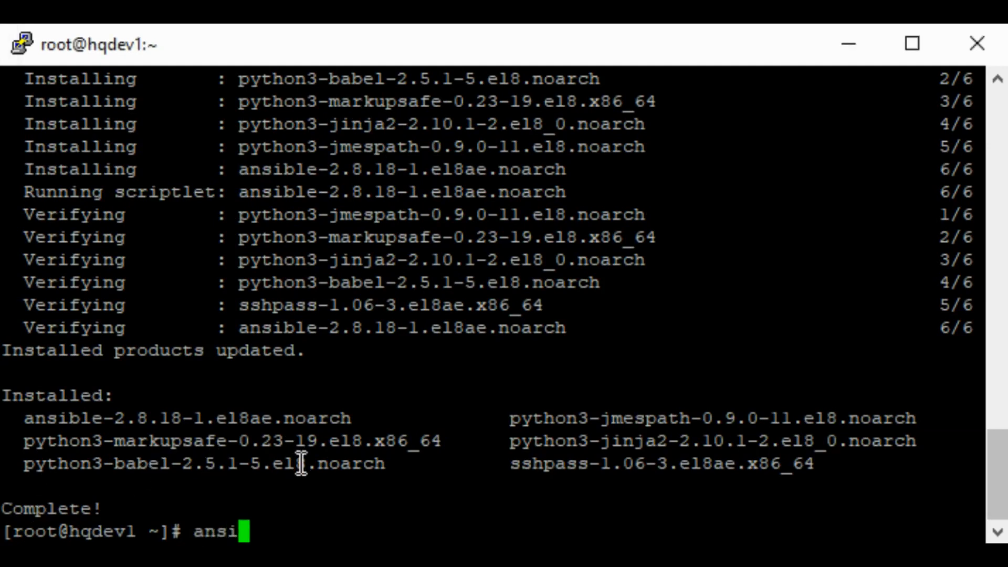
{"action": "type", "text": "ble --"}
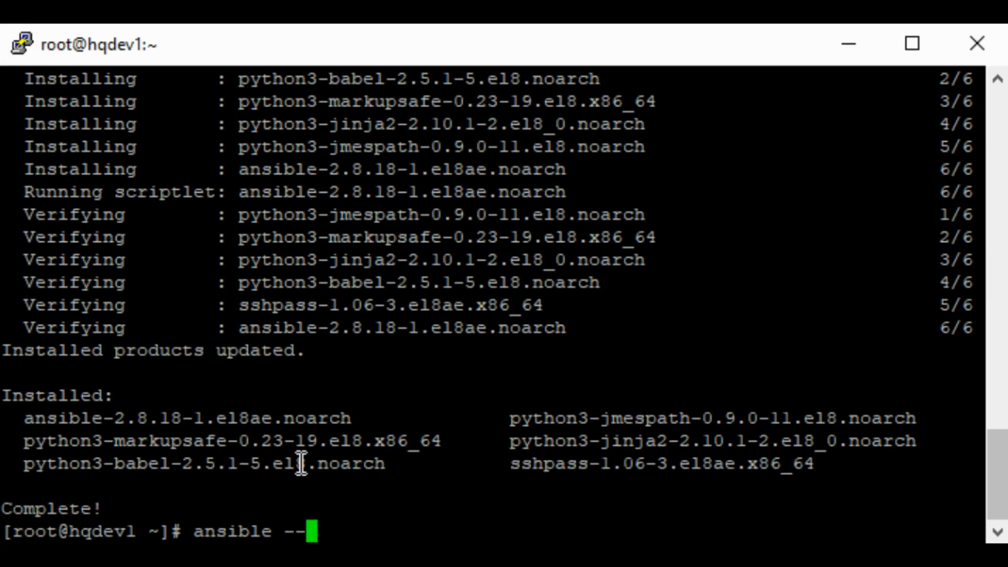
{"action": "type", "text": "ver"}
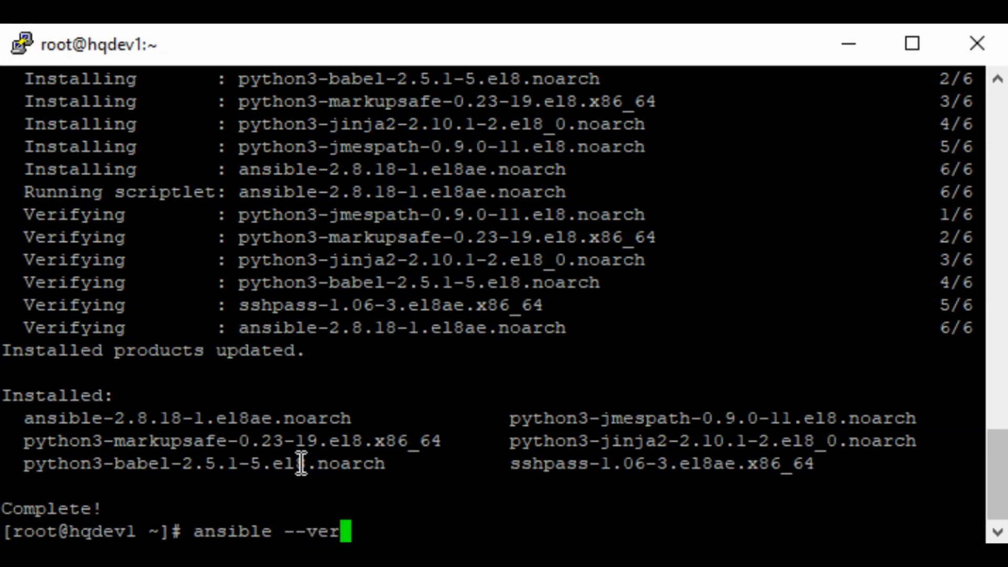
{"action": "key", "text": "Return"}
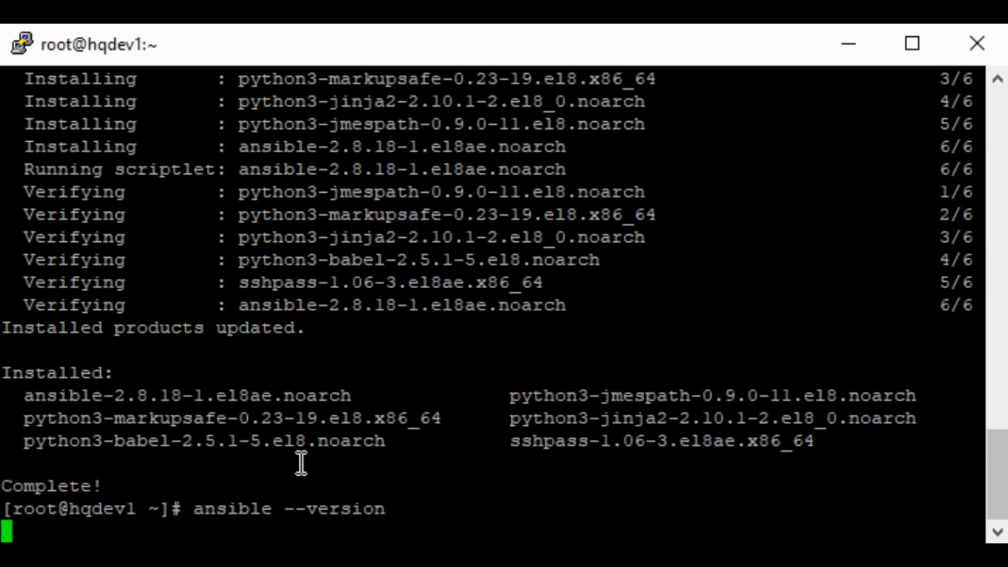
{"action": "mouse_move", "coordinate": [205, 472]}
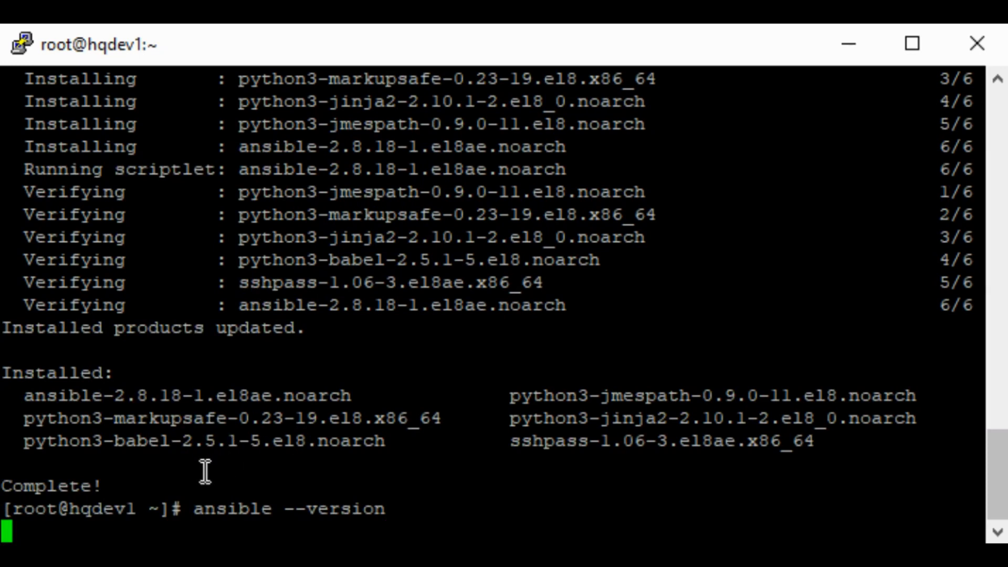
{"action": "mouse_move", "coordinate": [189, 485]}
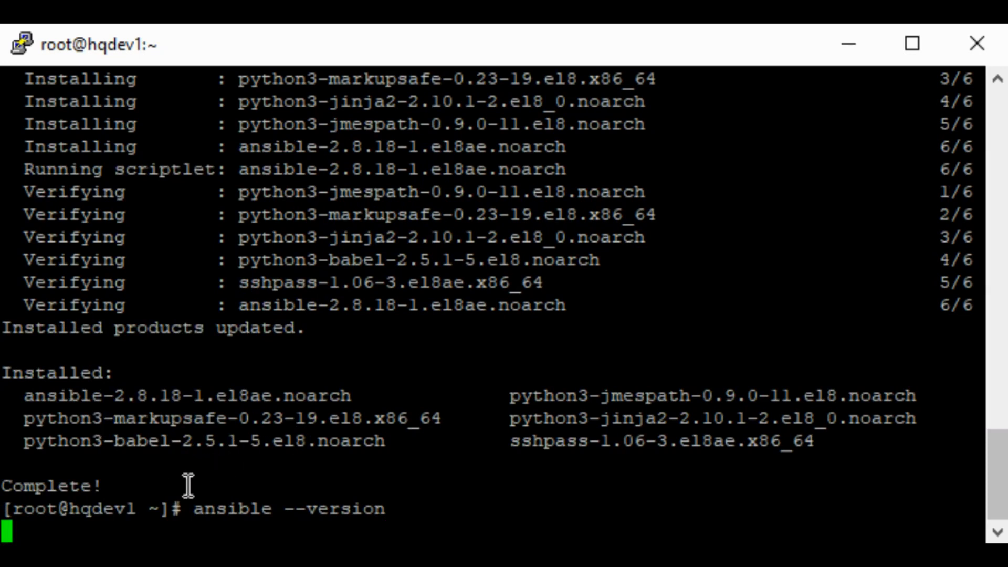
{"action": "key", "text": "Return"}
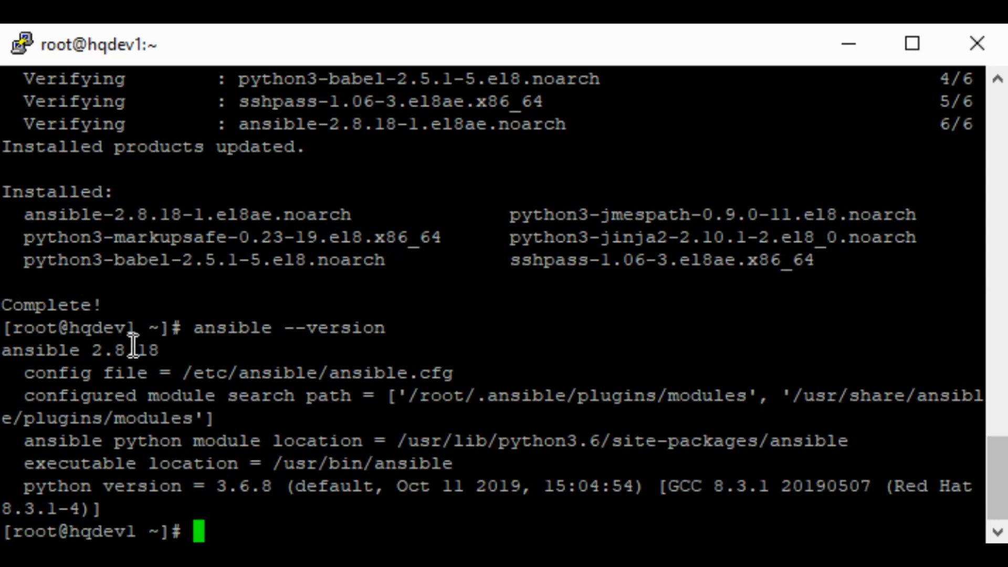
{"action": "mouse_move", "coordinate": [87, 485]}
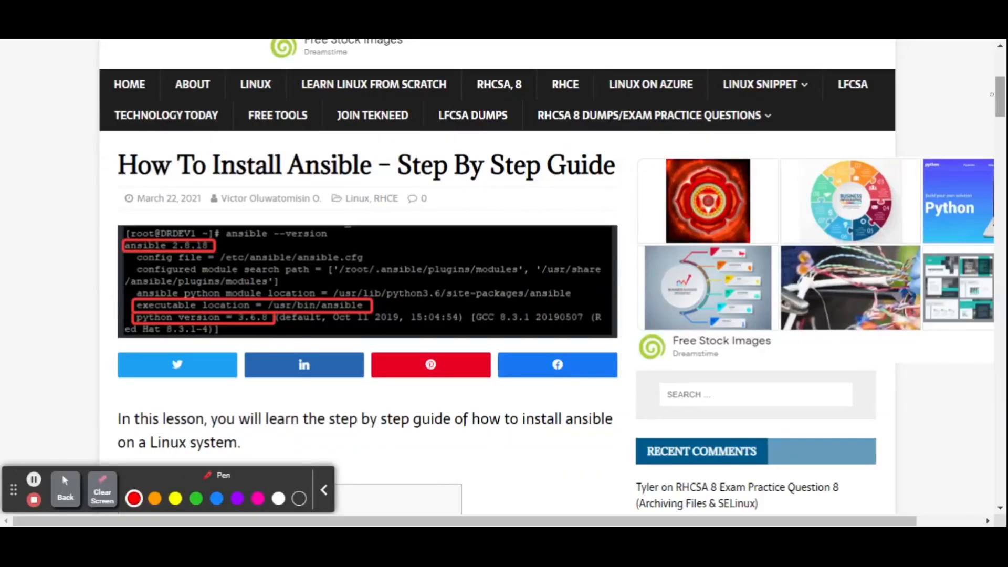
{"action": "scroll", "scroll_direction": "down", "scroll_amount": 3}
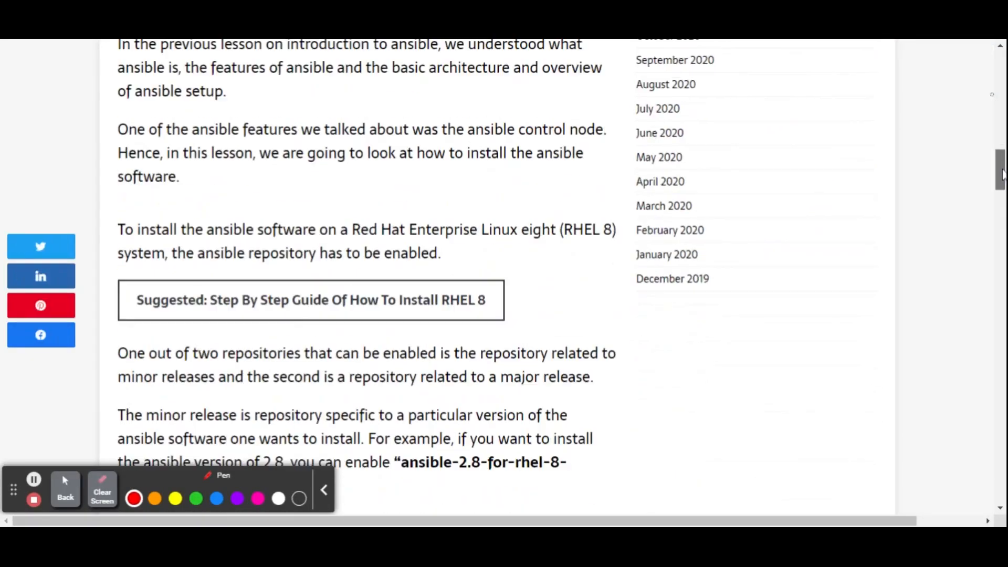
{"action": "scroll", "scroll_direction": "down", "scroll_amount": 3}
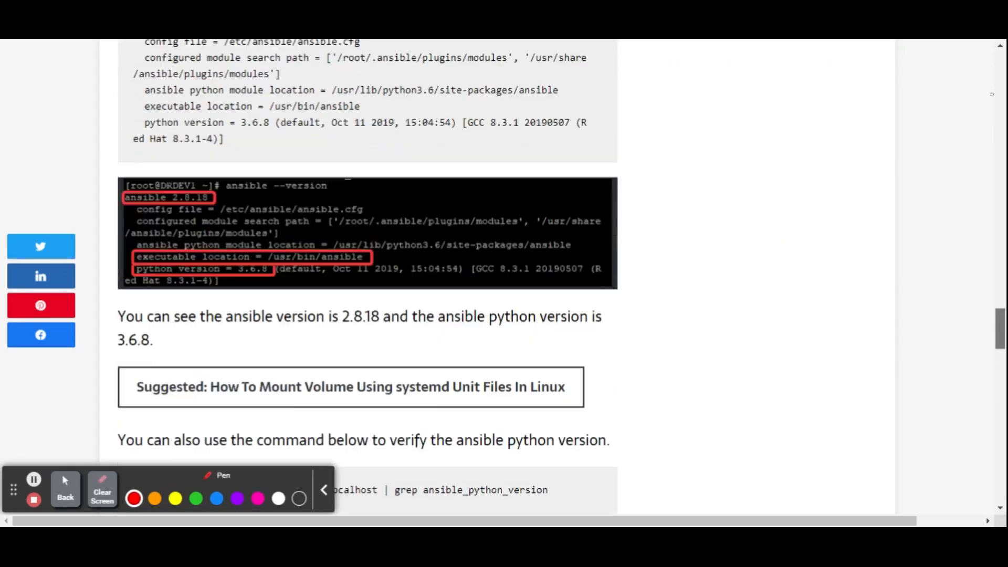
{"action": "scroll", "scroll_direction": "down", "scroll_amount": 3}
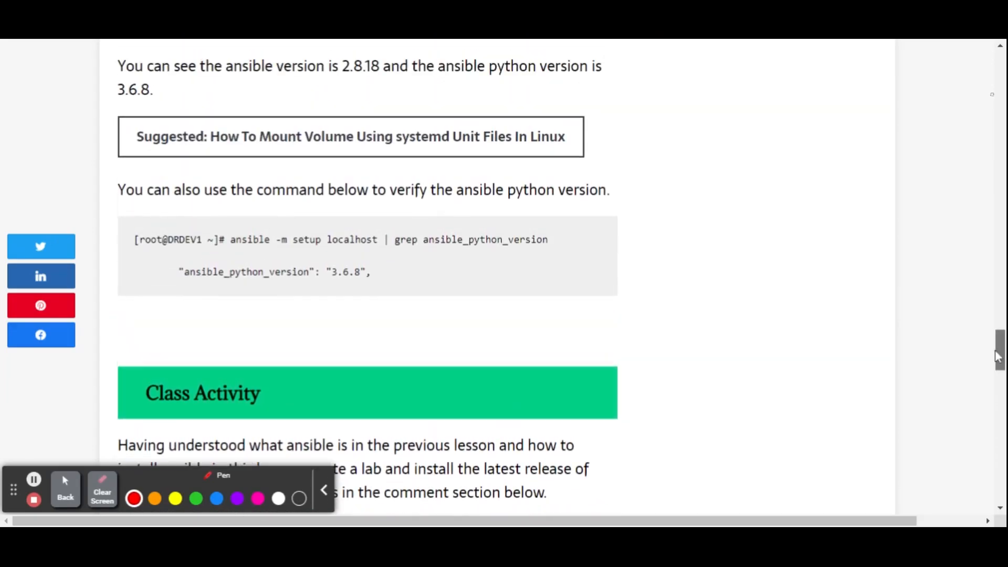
{"action": "scroll", "scroll_direction": "up", "scroll_amount": 3}
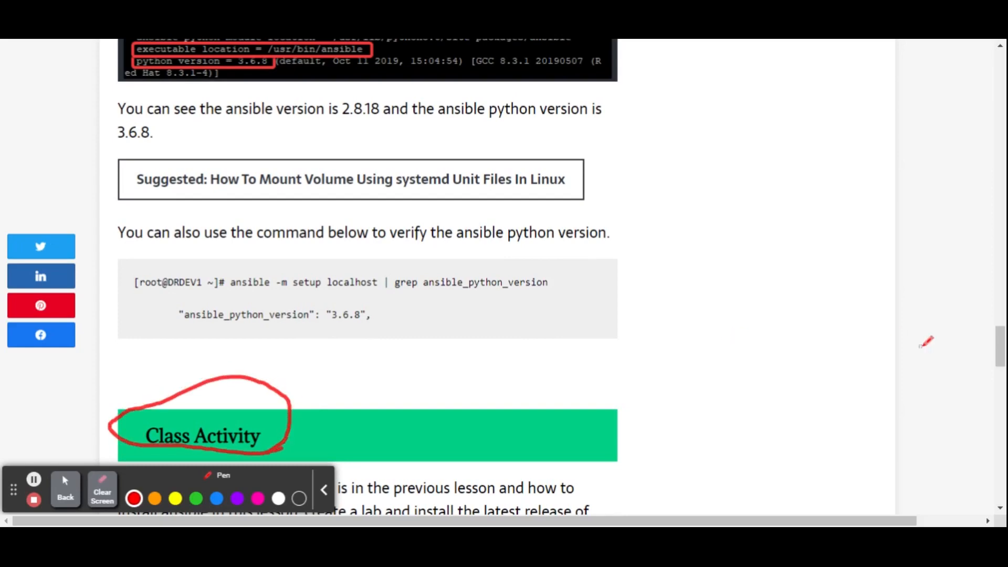
{"action": "scroll", "scroll_direction": "up", "scroll_amount": 3}
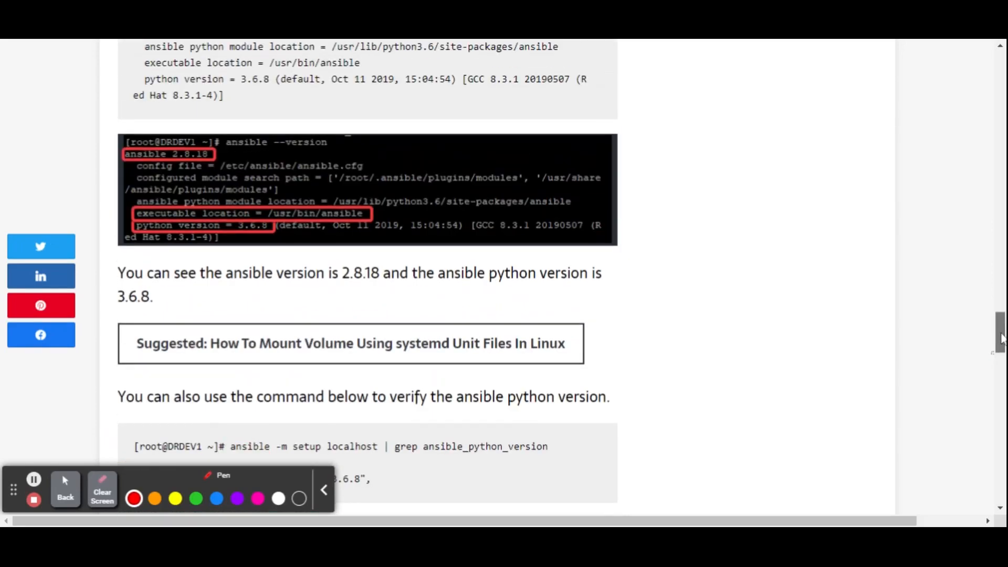
{"action": "scroll", "scroll_direction": "down", "scroll_amount": 3}
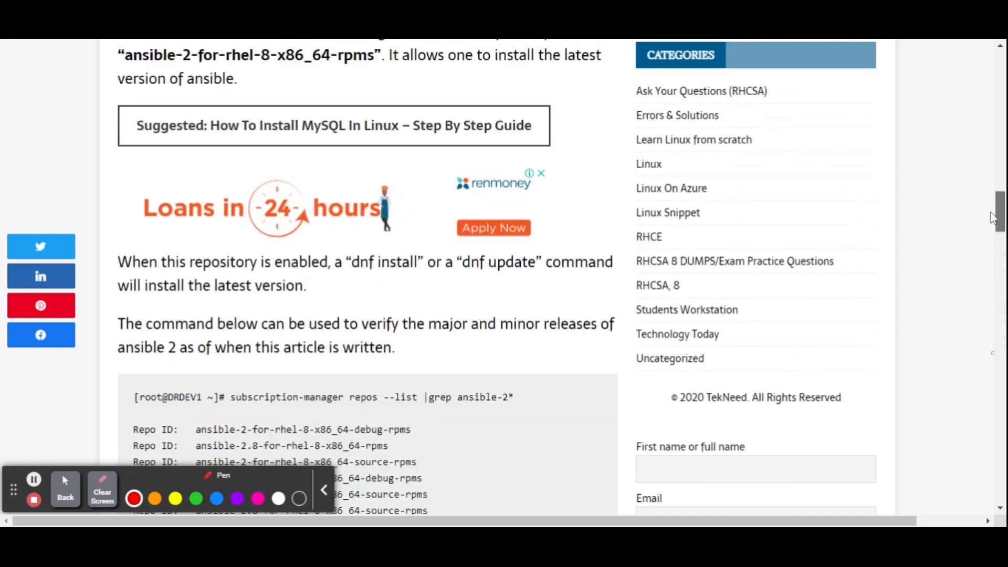
{"action": "scroll", "scroll_direction": "up", "scroll_amount": 3}
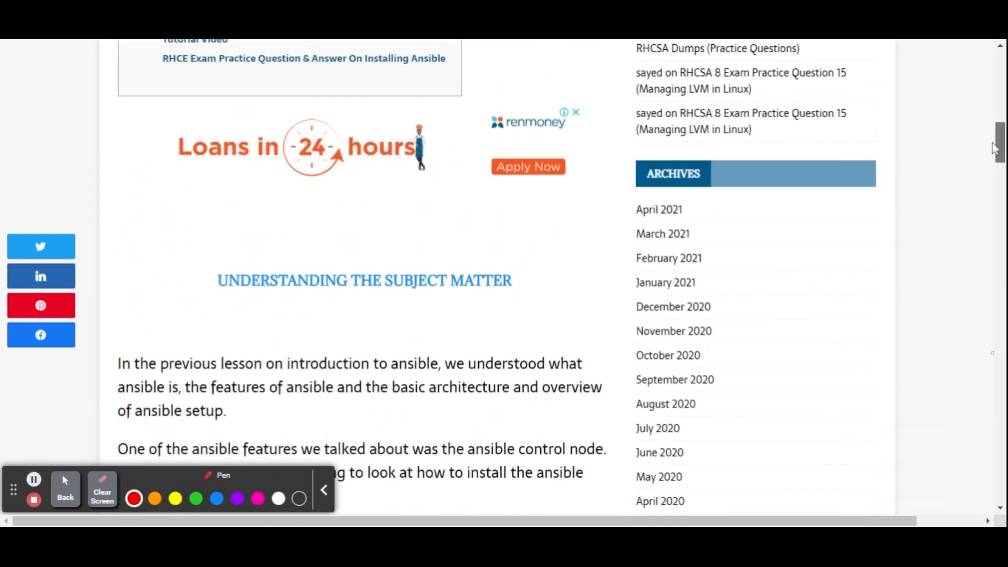
{"action": "scroll", "scroll_direction": "up", "scroll_amount": 3}
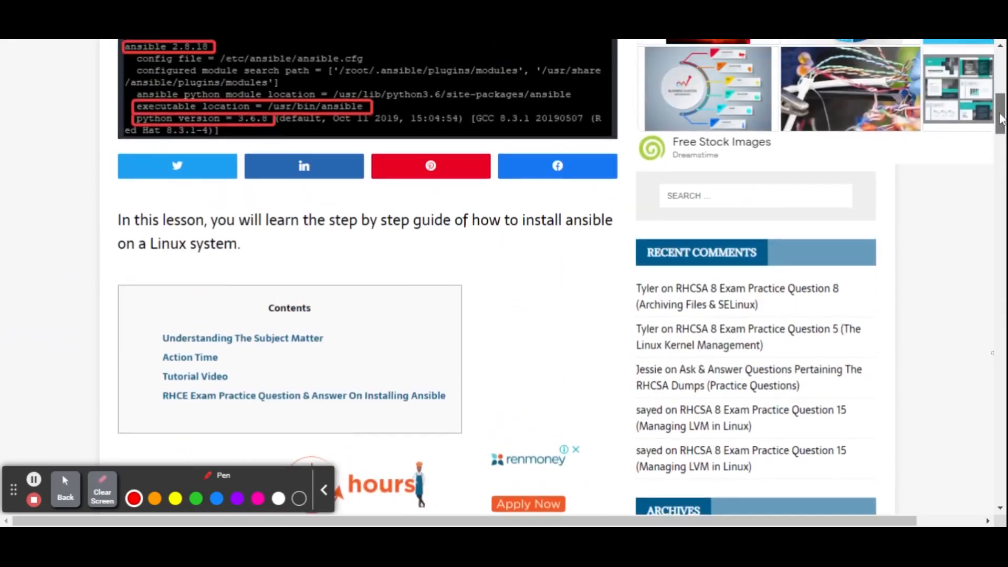